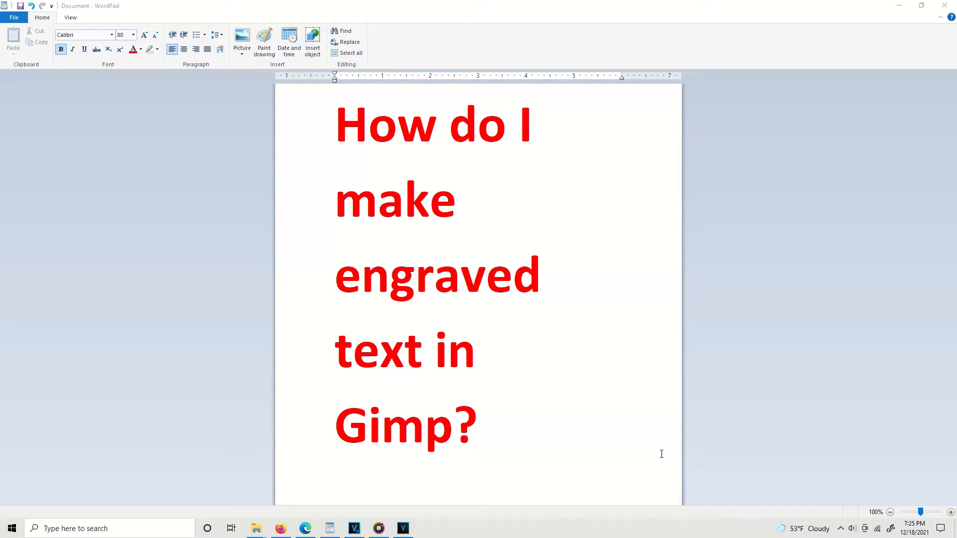
Step: Close the WordPad note to reveal the desktop with the wooden-board image files
{"action": "left_click", "coordinate": [898, 6]}
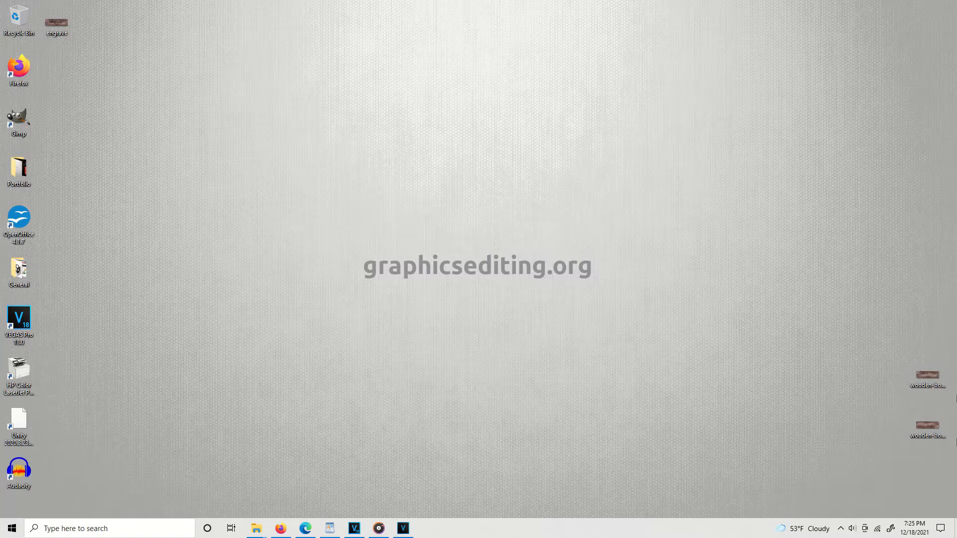
{"action": "mouse_move", "coordinate": [907, 424]}
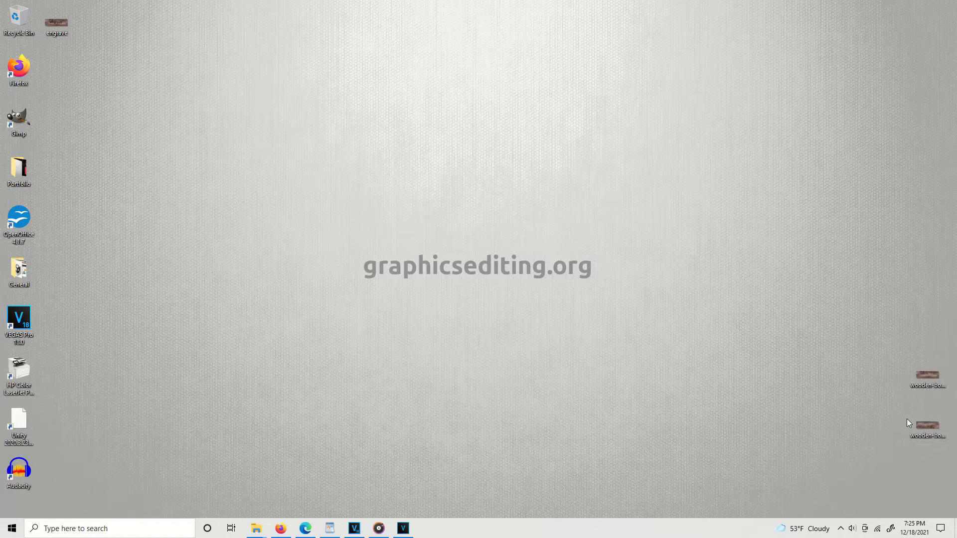
{"action": "mouse_move", "coordinate": [920, 409]}
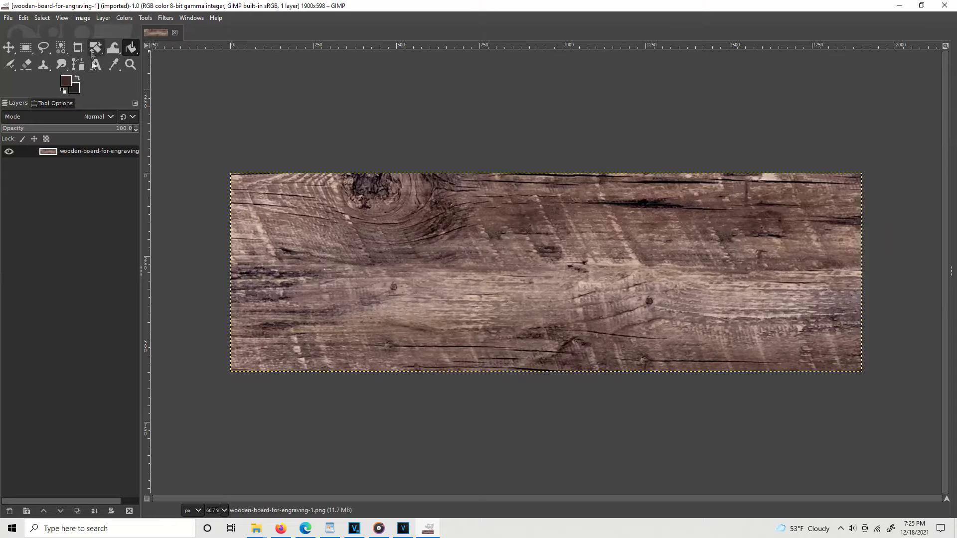
{"action": "mouse_move", "coordinate": [114, 65]}
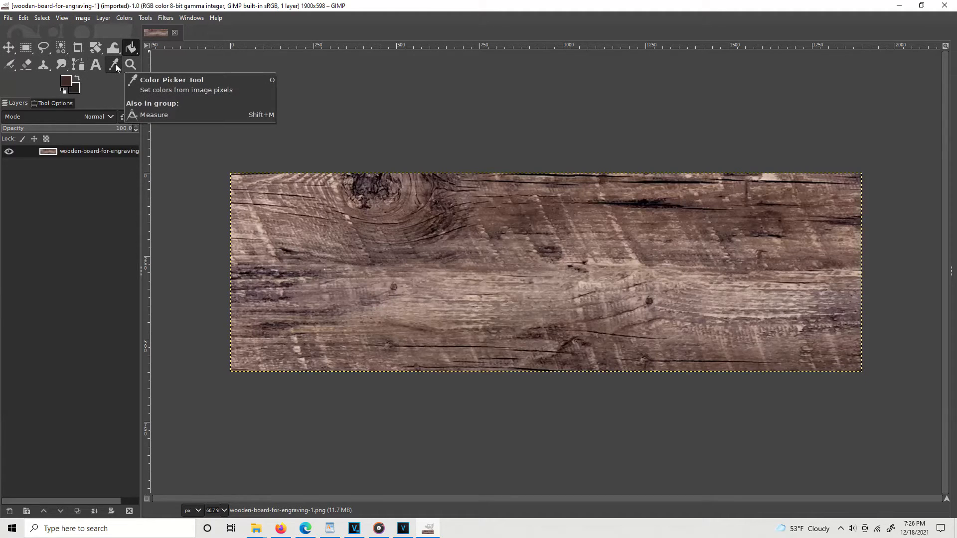
Step: Sample a dark brown from the board's top grain and darken it slightly as the foreground colour
{"action": "left_click", "coordinate": [113, 65]}
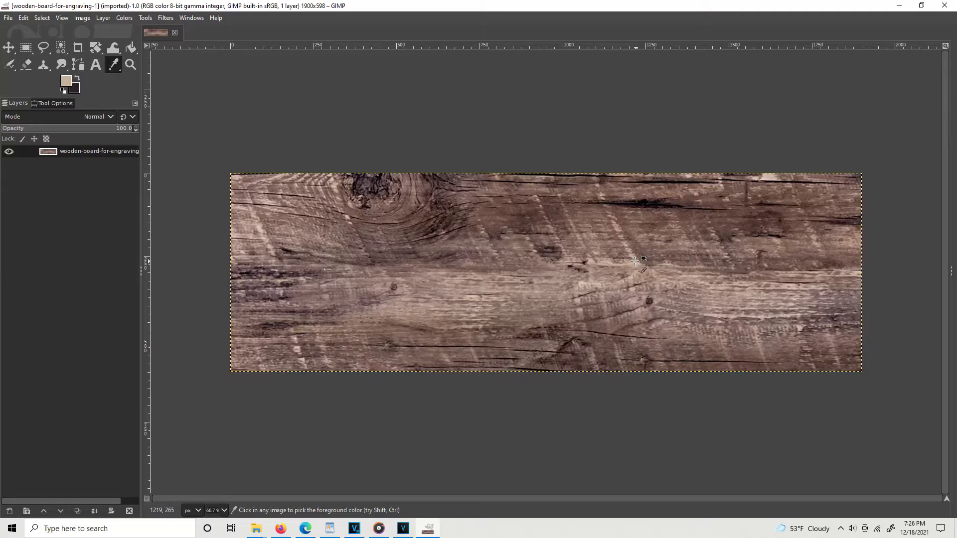
{"action": "mouse_move", "coordinate": [644, 203]}
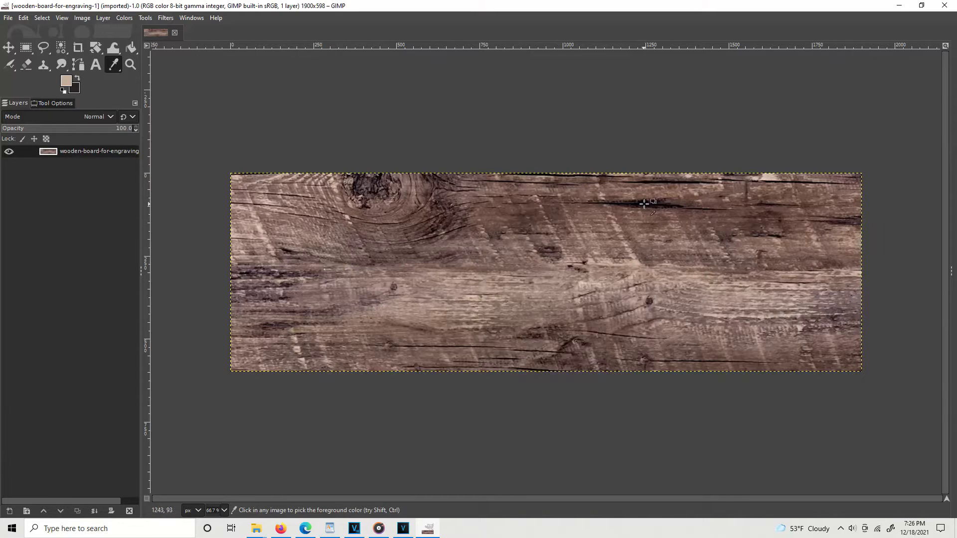
{"action": "mouse_move", "coordinate": [652, 205]}
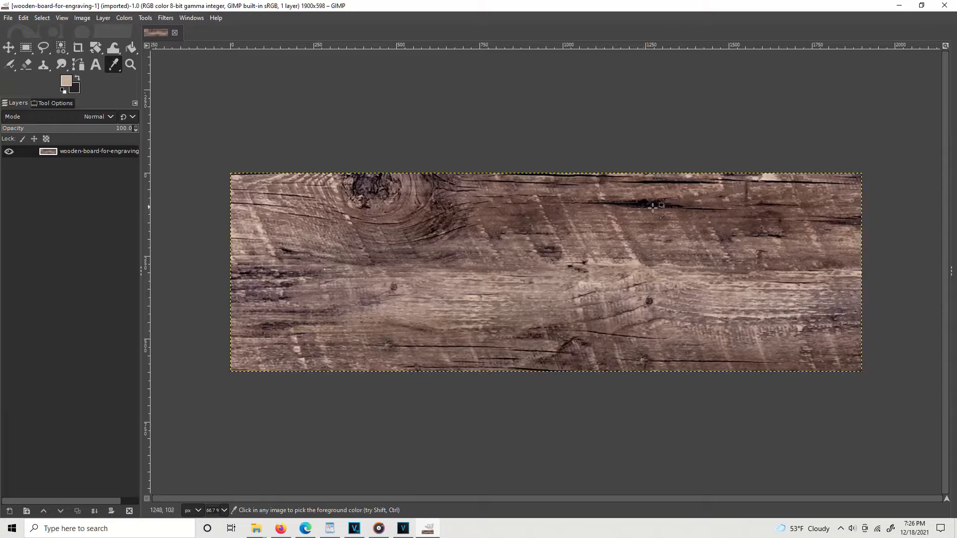
{"action": "mouse_move", "coordinate": [642, 201]}
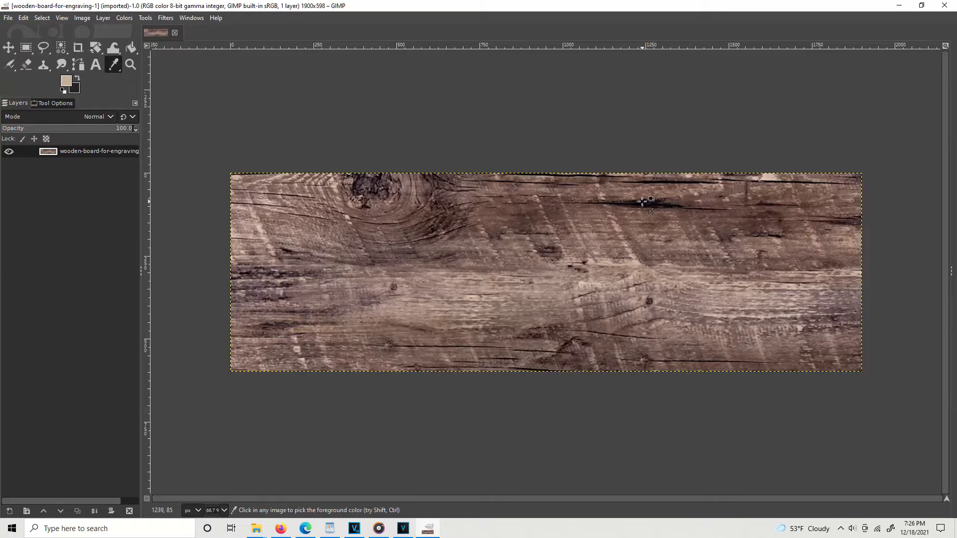
{"action": "left_click", "coordinate": [642, 202]}
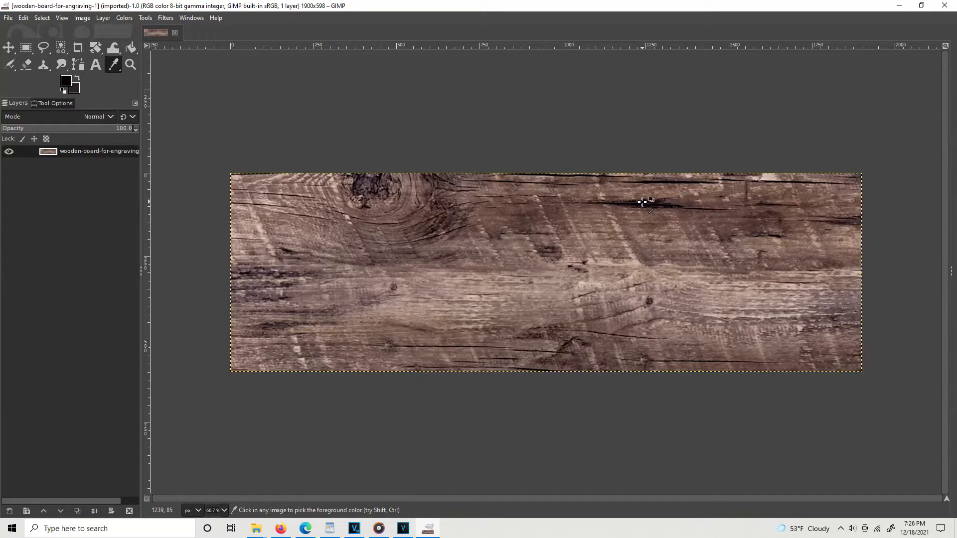
{"action": "mouse_move", "coordinate": [482, 214]}
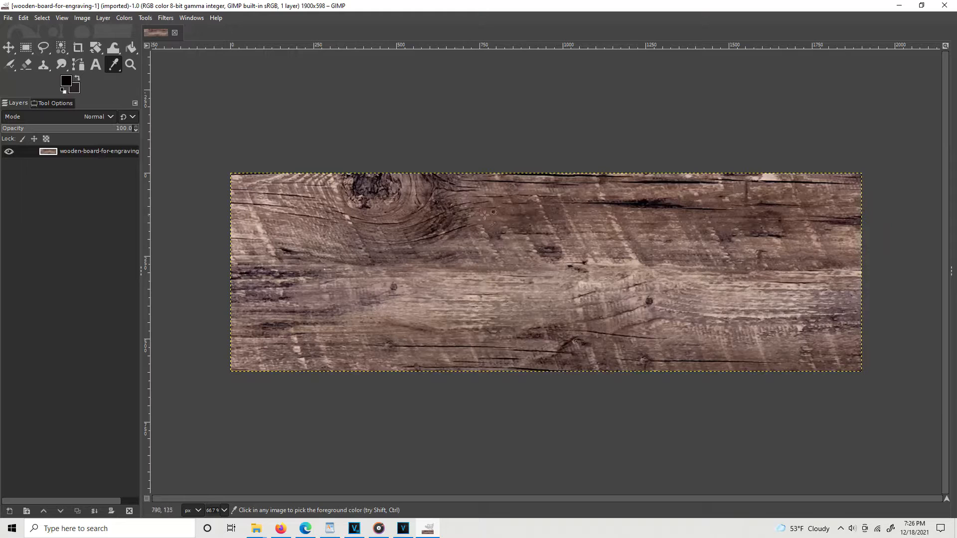
{"action": "mouse_move", "coordinate": [399, 195]}
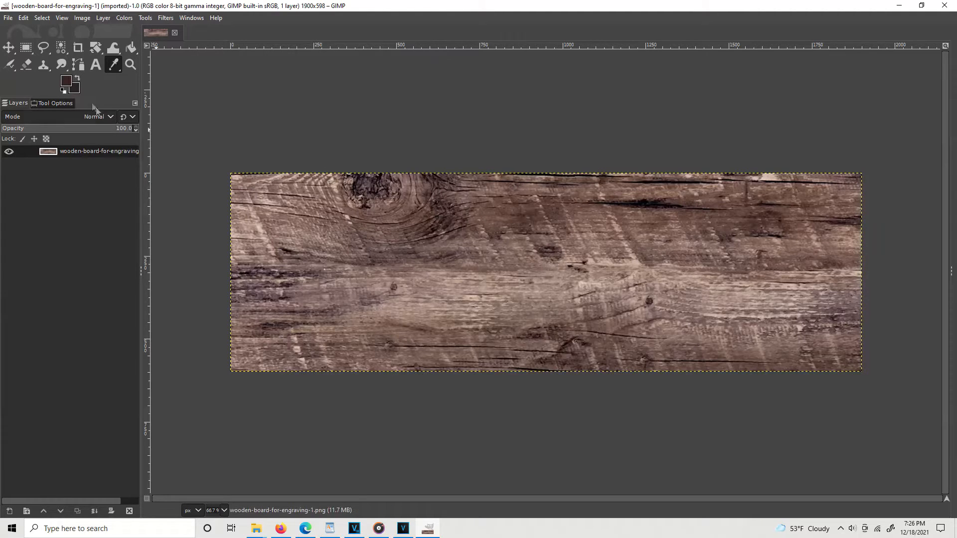
{"action": "left_click", "coordinate": [64, 79]}
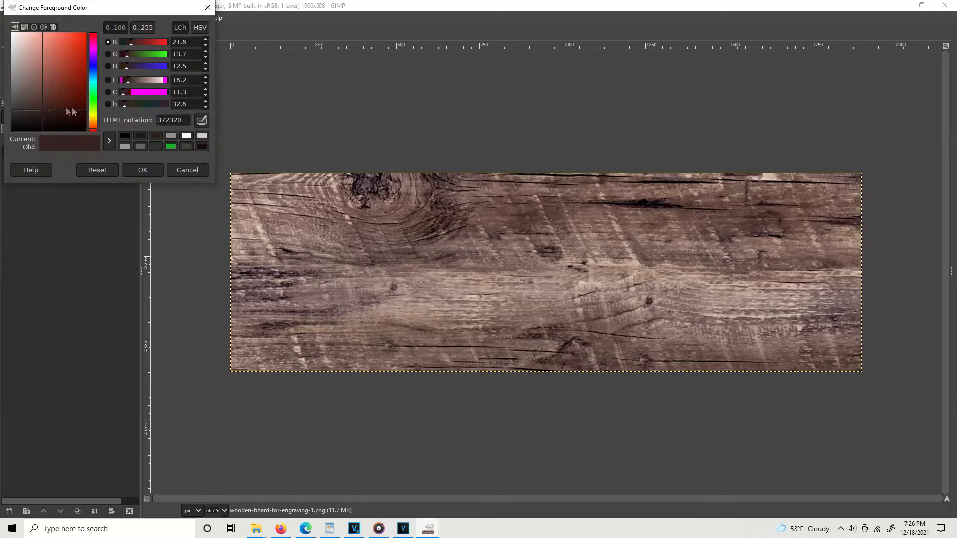
{"action": "left_click", "coordinate": [37, 116]}
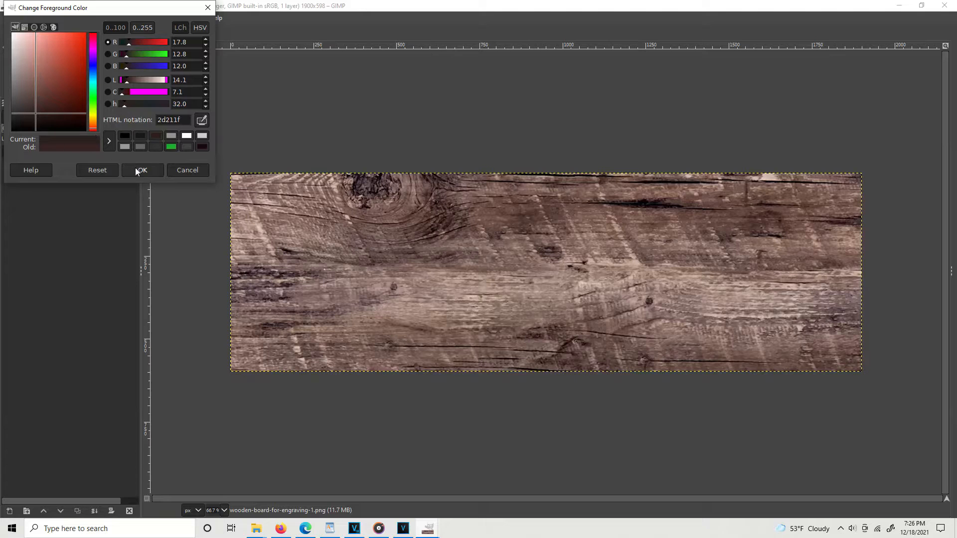
{"action": "mouse_move", "coordinate": [129, 175]}
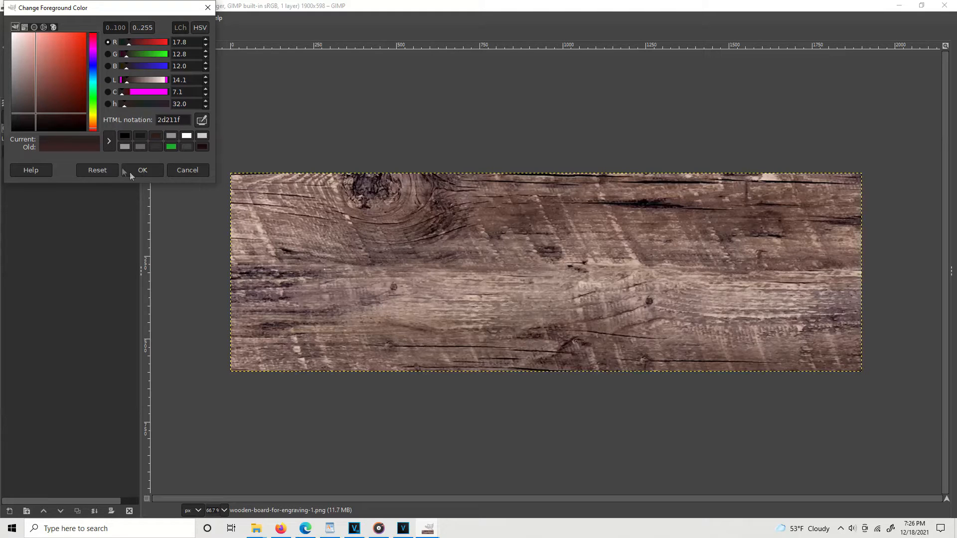
{"action": "left_click", "coordinate": [142, 170]}
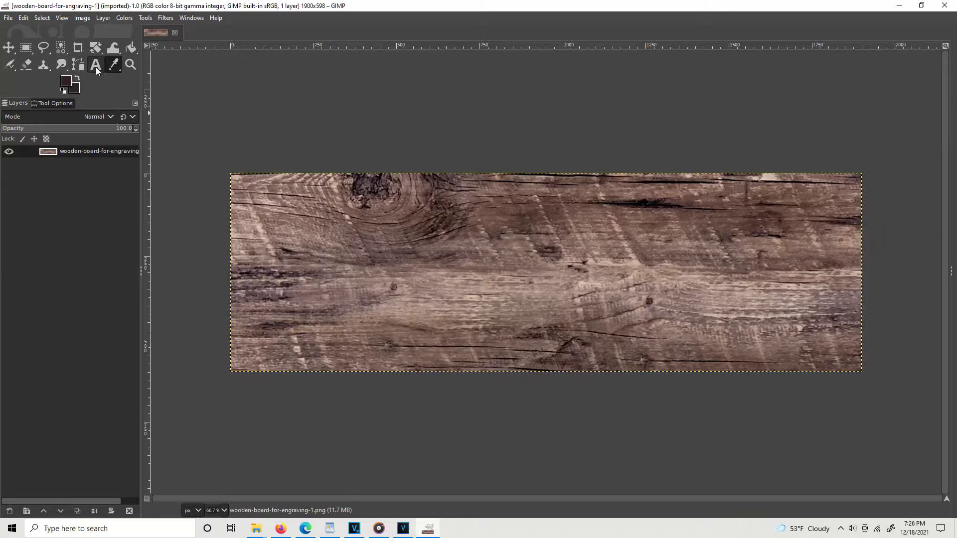
Step: Add a centred text box over the board reading 'Save the Trees' in the dark brown
{"action": "left_click", "coordinate": [96, 64]}
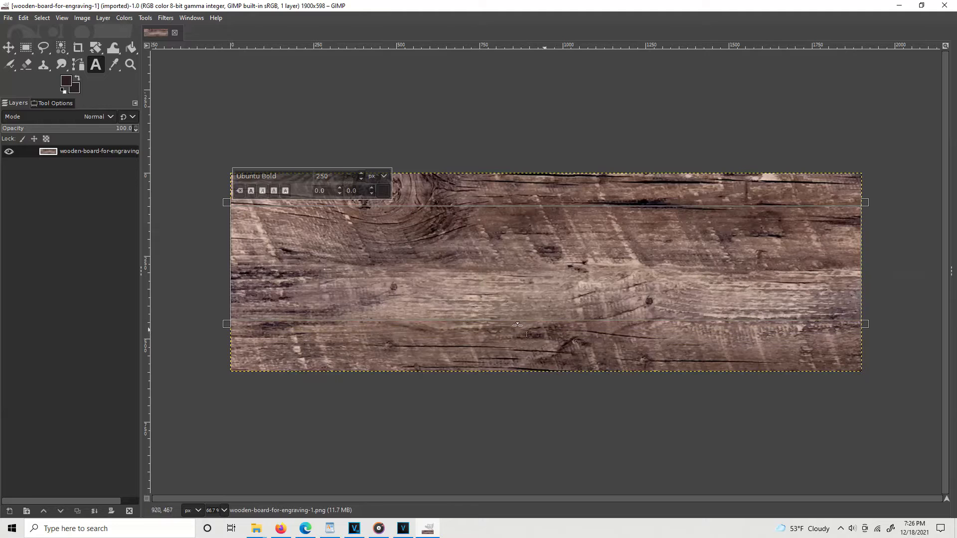
{"action": "mouse_move", "coordinate": [454, 263]}
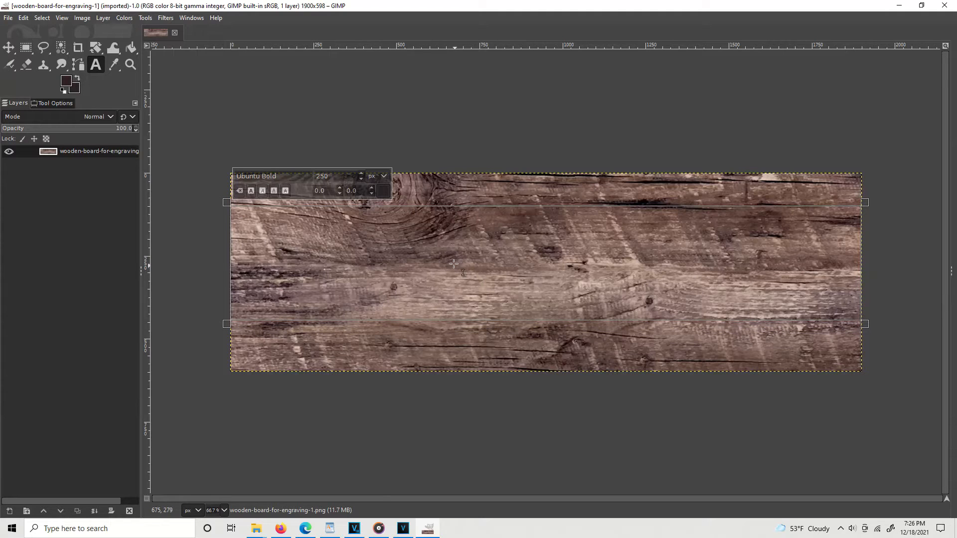
{"action": "left_click", "coordinate": [55, 102]}
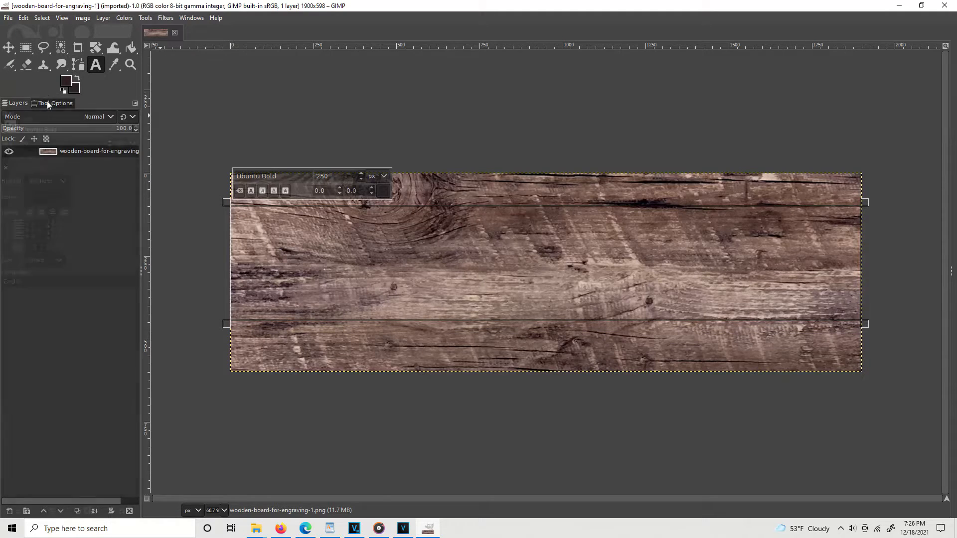
{"action": "left_click", "coordinate": [55, 103]}
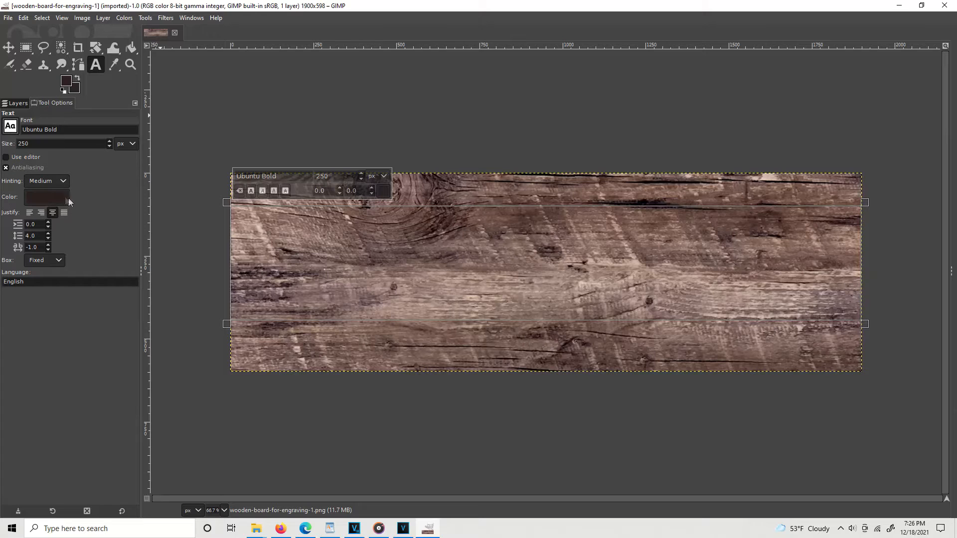
{"action": "mouse_move", "coordinate": [53, 212]}
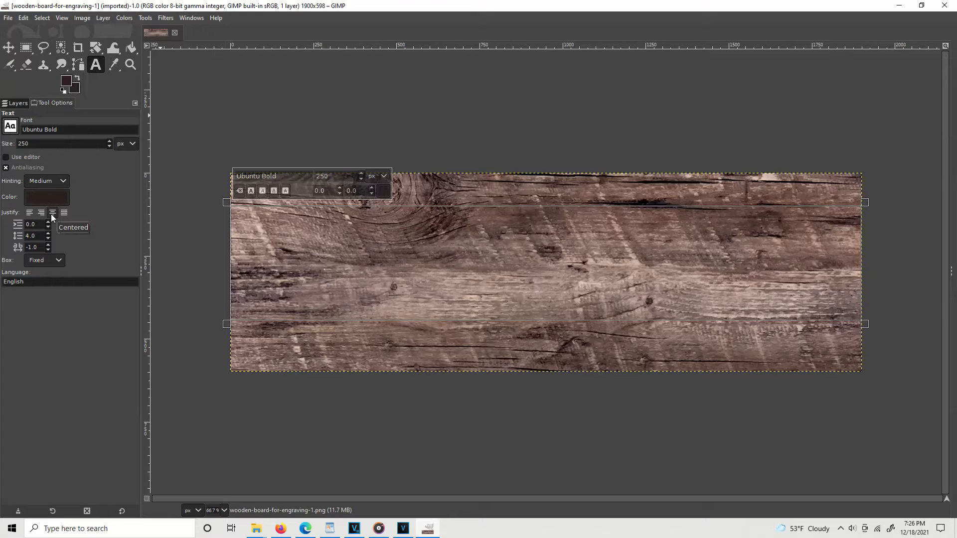
{"action": "mouse_move", "coordinate": [544, 251]}
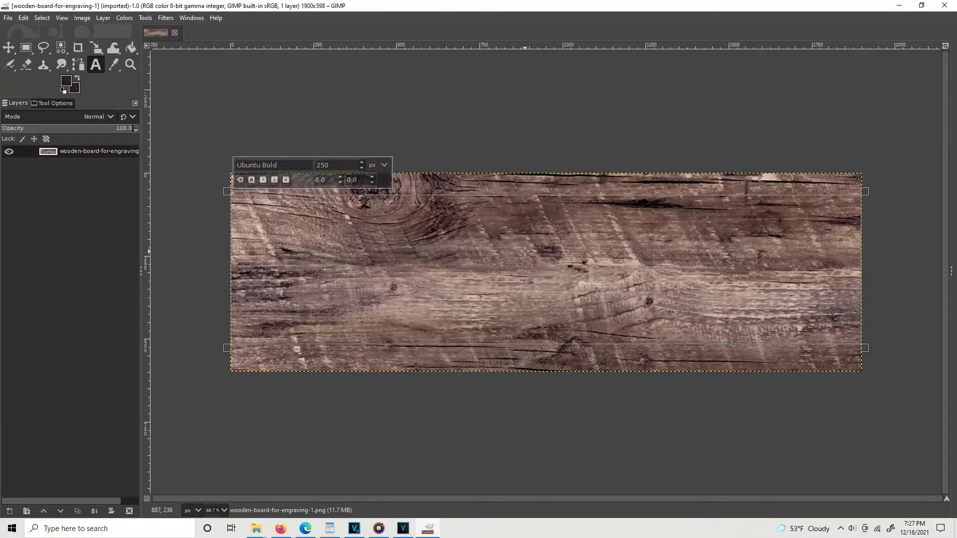
{"action": "type", "text": "Save the"}
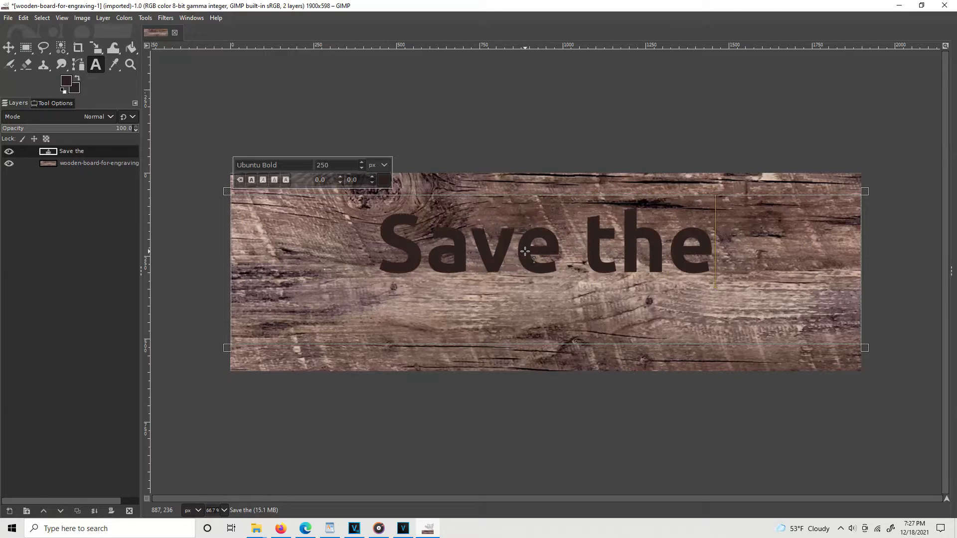
{"action": "type", "text": "Tree"}
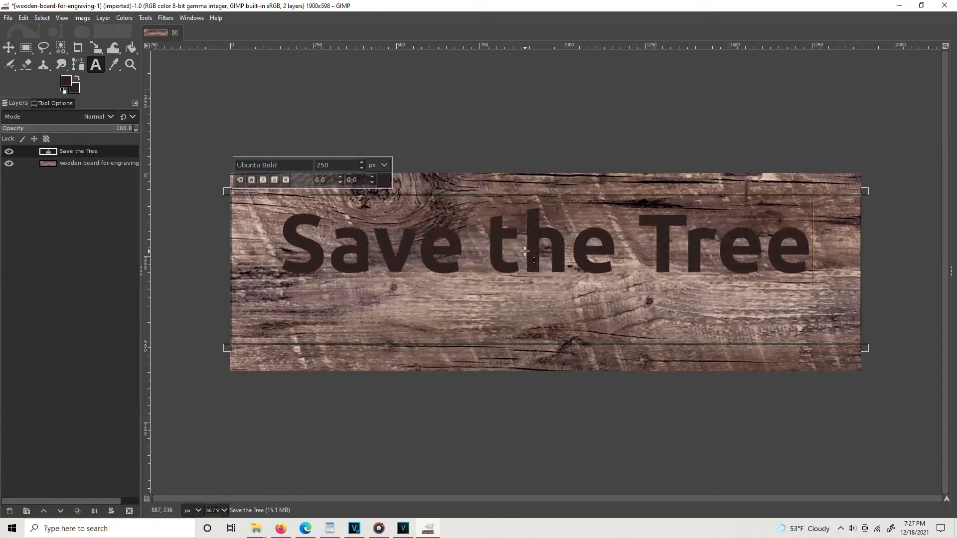
{"action": "type", "text": "s"}
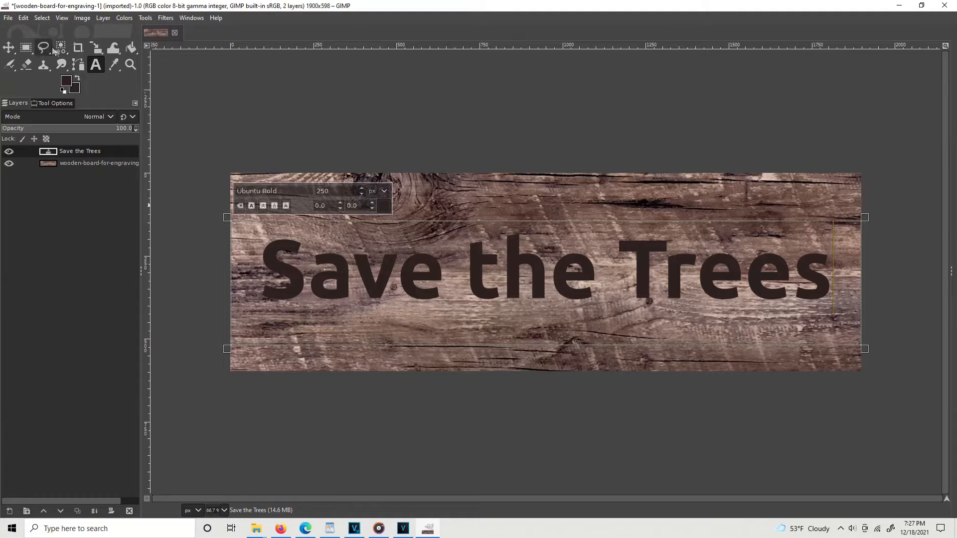
{"action": "mouse_move", "coordinate": [61, 47]}
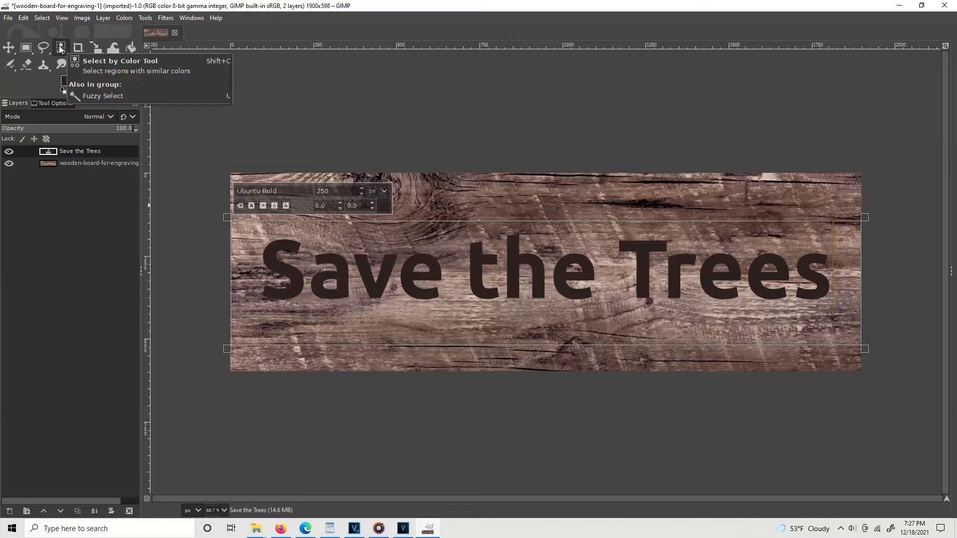
Step: Apply Layer to Image Size so the text layer covers the whole board image
{"action": "left_click", "coordinate": [61, 48]}
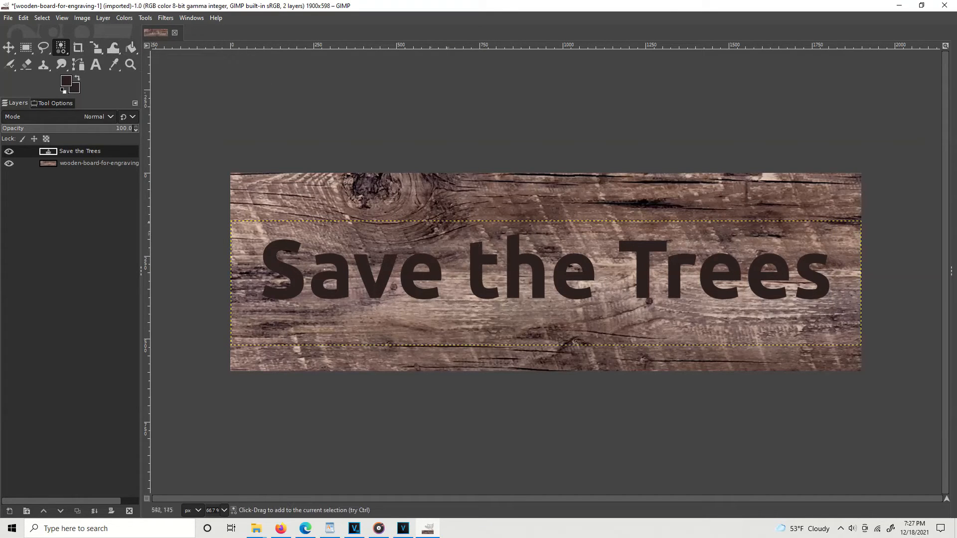
{"action": "mouse_move", "coordinate": [768, 220]}
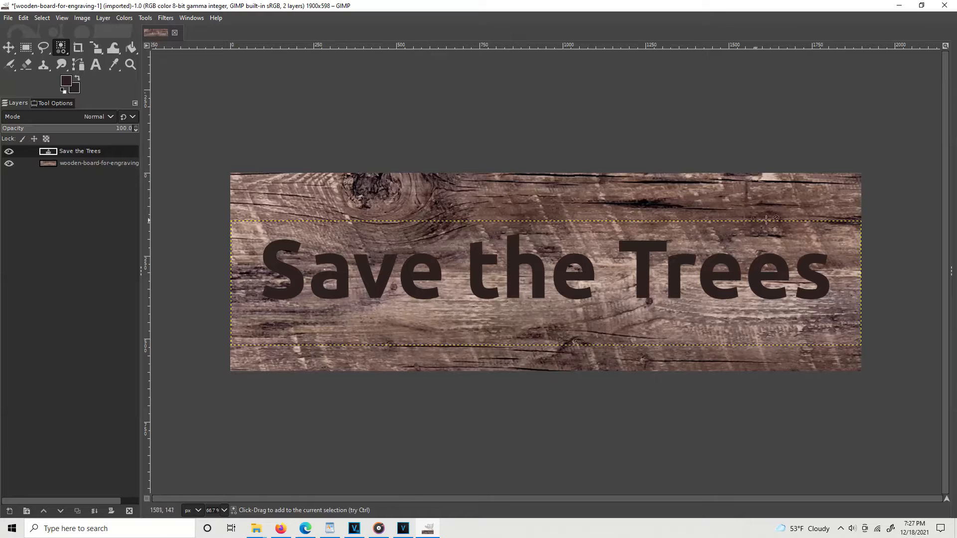
{"action": "mouse_move", "coordinate": [408, 226]}
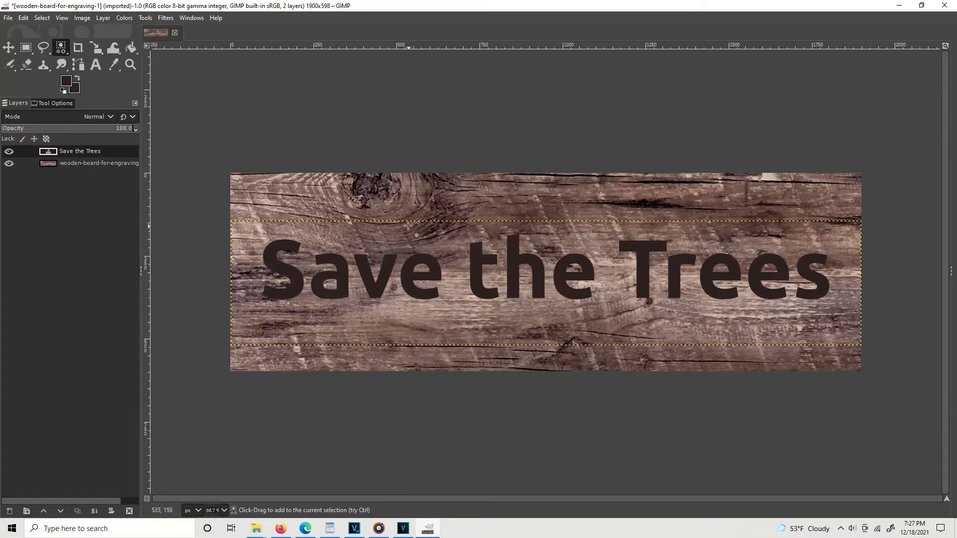
{"action": "mouse_move", "coordinate": [833, 174]}
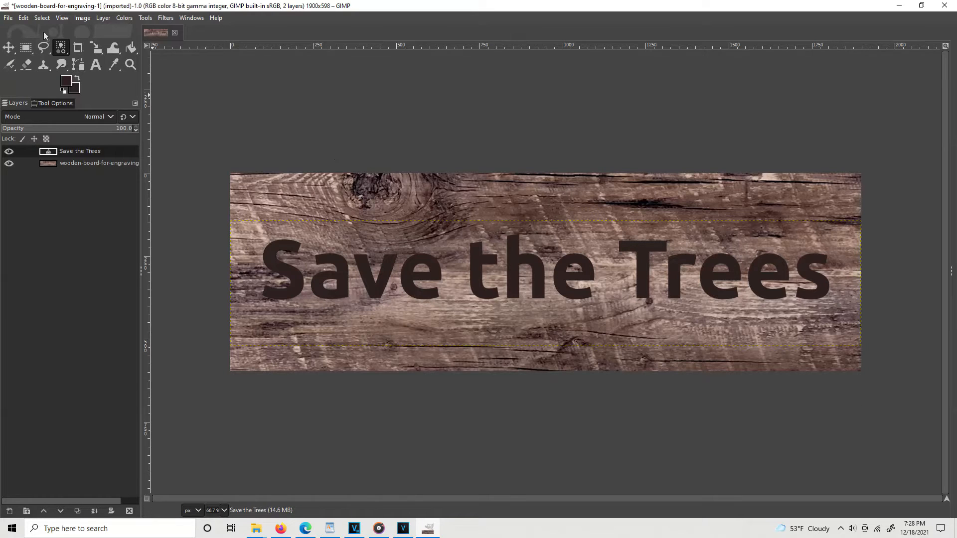
{"action": "left_click", "coordinate": [103, 17]}
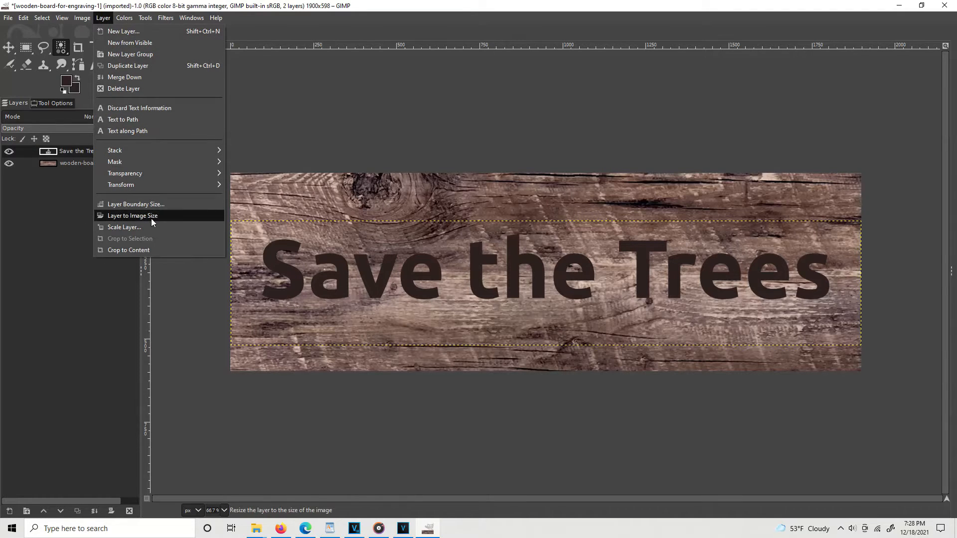
{"action": "left_click", "coordinate": [132, 216]}
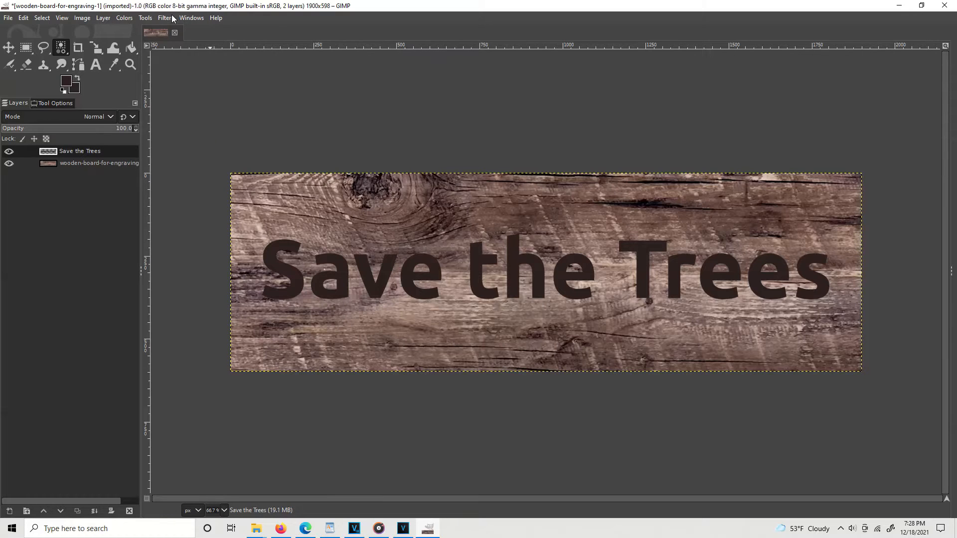
Step: Apply the Displace filter with the wooden board as both aux inputs and displacement 5/5
{"action": "left_click", "coordinate": [164, 17]}
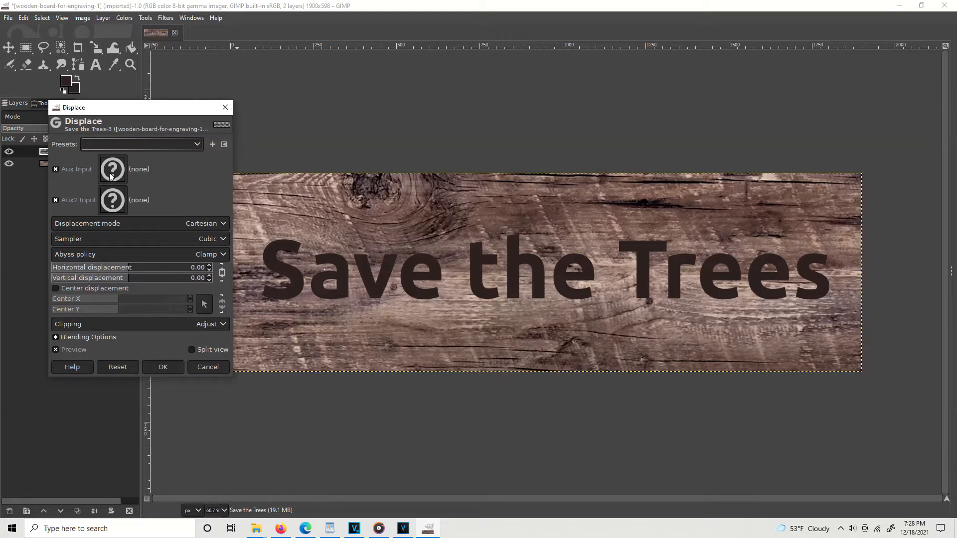
{"action": "left_click", "coordinate": [113, 169]}
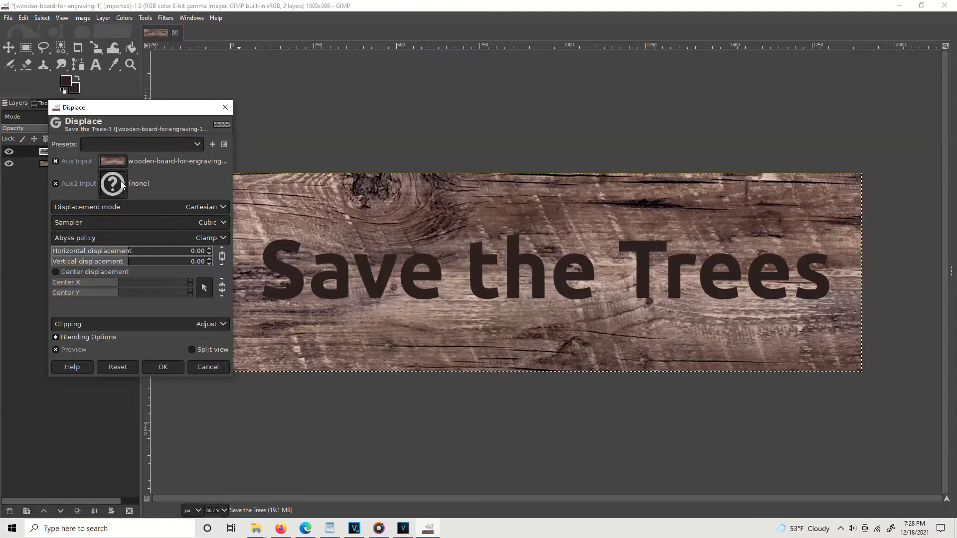
{"action": "left_click", "coordinate": [112, 183]}
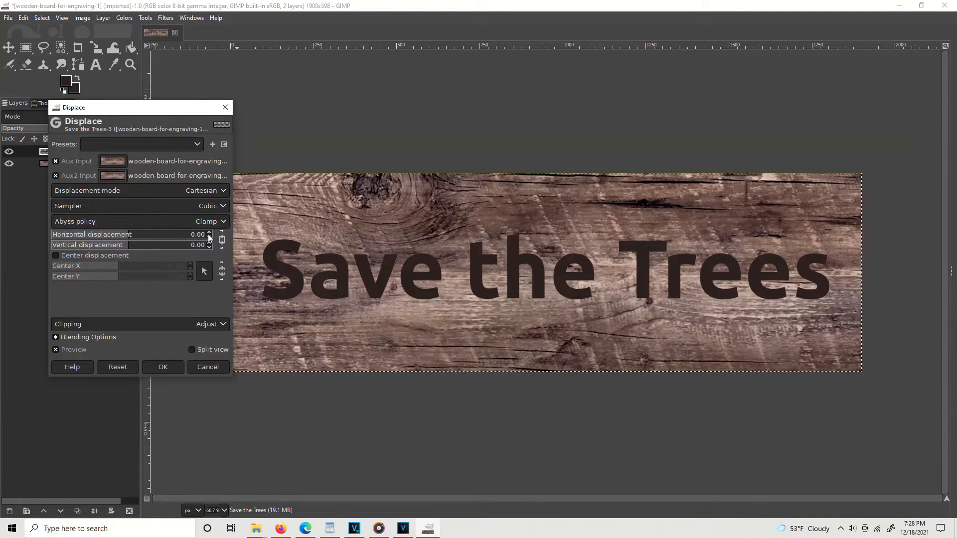
{"action": "left_click", "coordinate": [209, 234]}
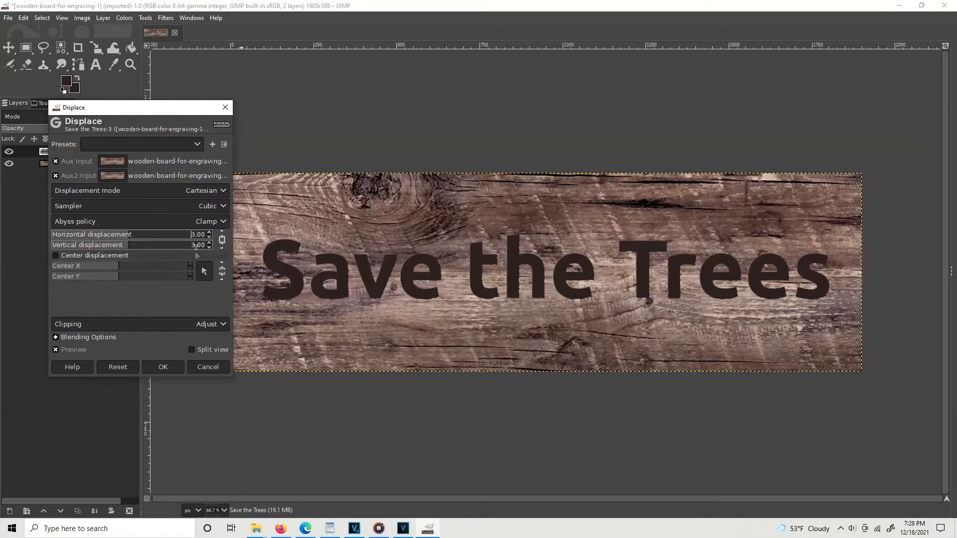
{"action": "mouse_move", "coordinate": [207, 238]}
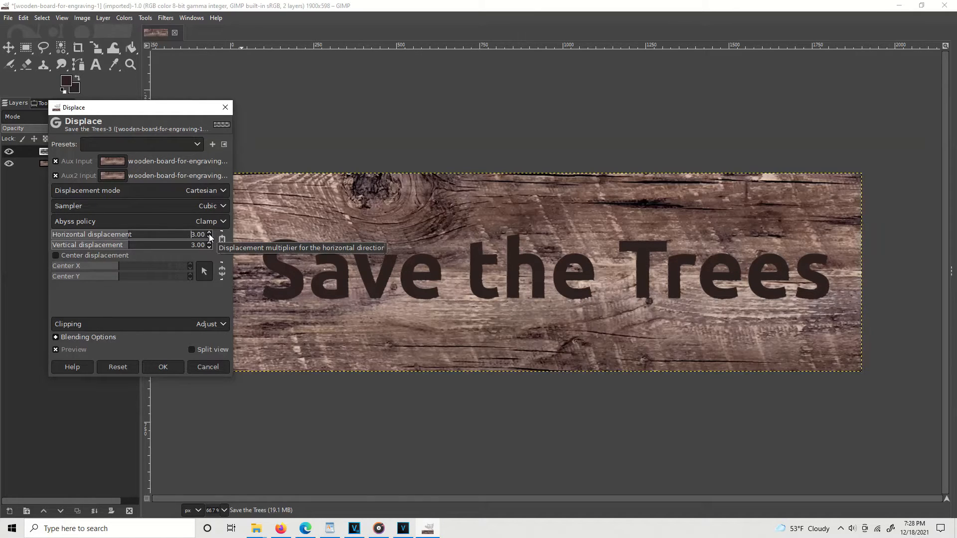
{"action": "left_click", "coordinate": [208, 234]}
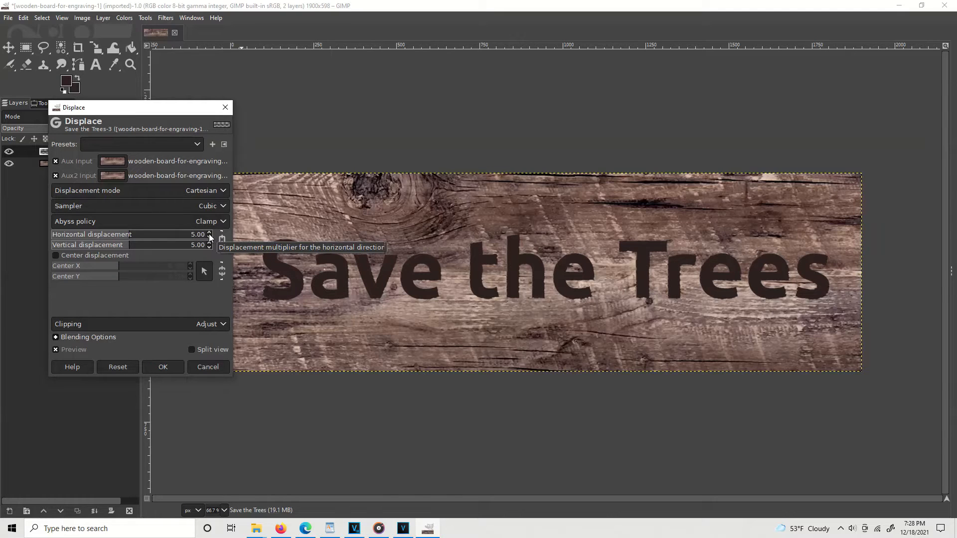
{"action": "left_click", "coordinate": [208, 233]}
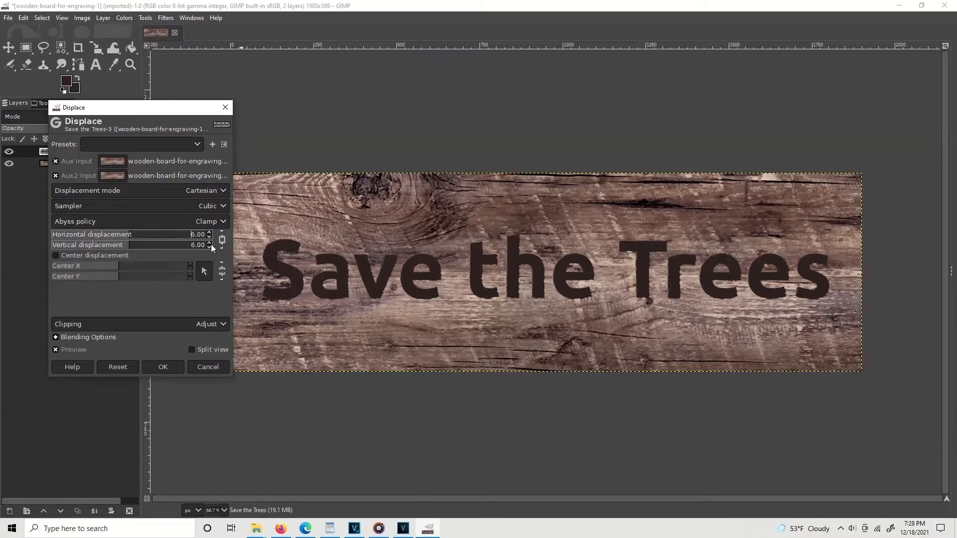
{"action": "mouse_move", "coordinate": [202, 238]}
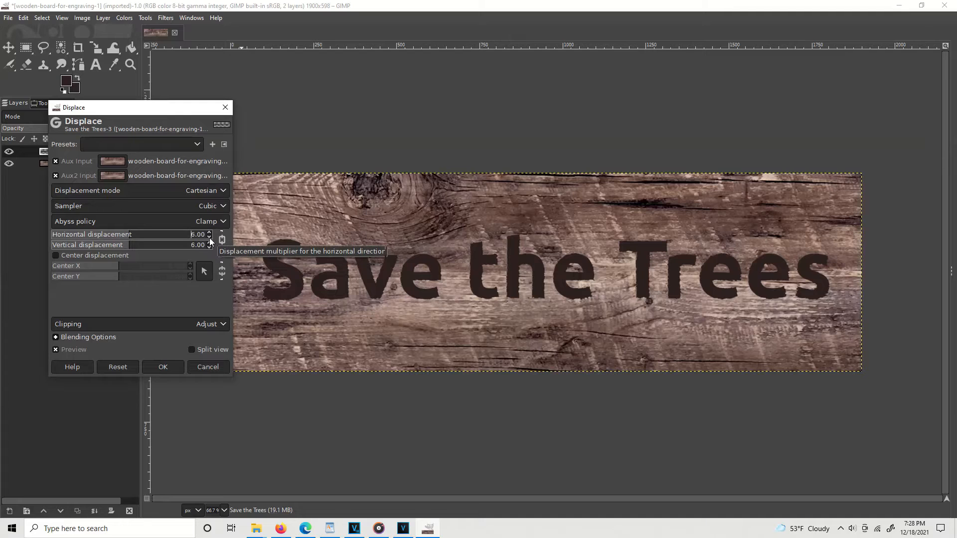
{"action": "left_click", "coordinate": [208, 237]}
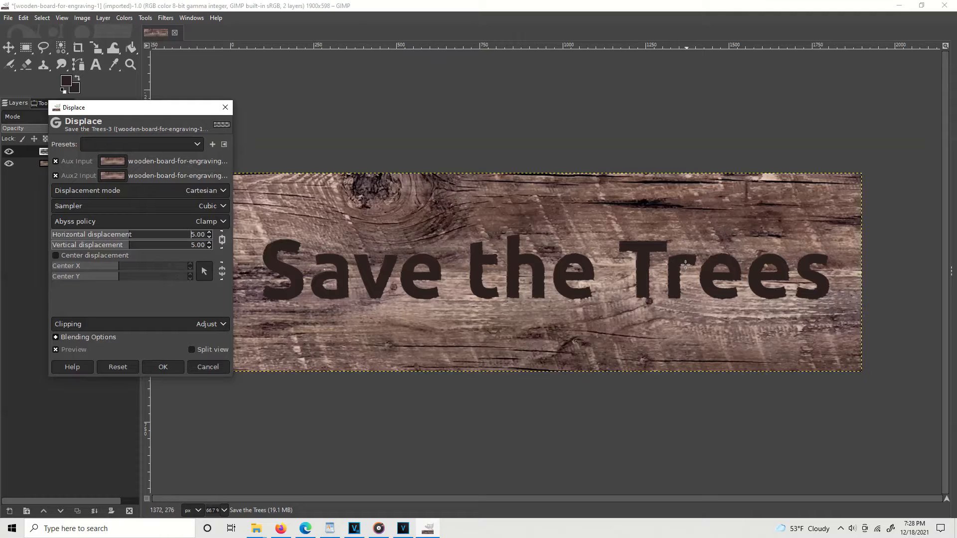
{"action": "mouse_move", "coordinate": [681, 271]}
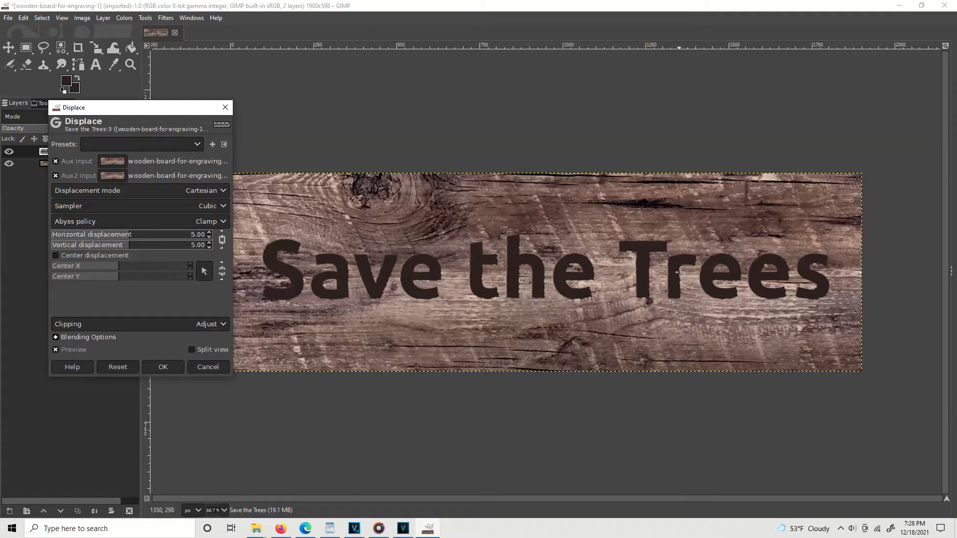
{"action": "mouse_move", "coordinate": [669, 306]}
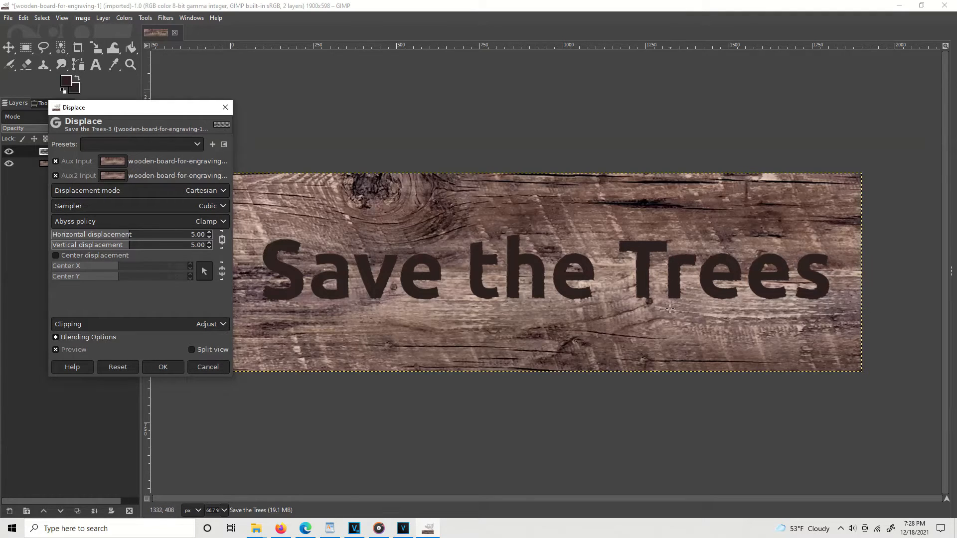
{"action": "mouse_move", "coordinate": [665, 296]}
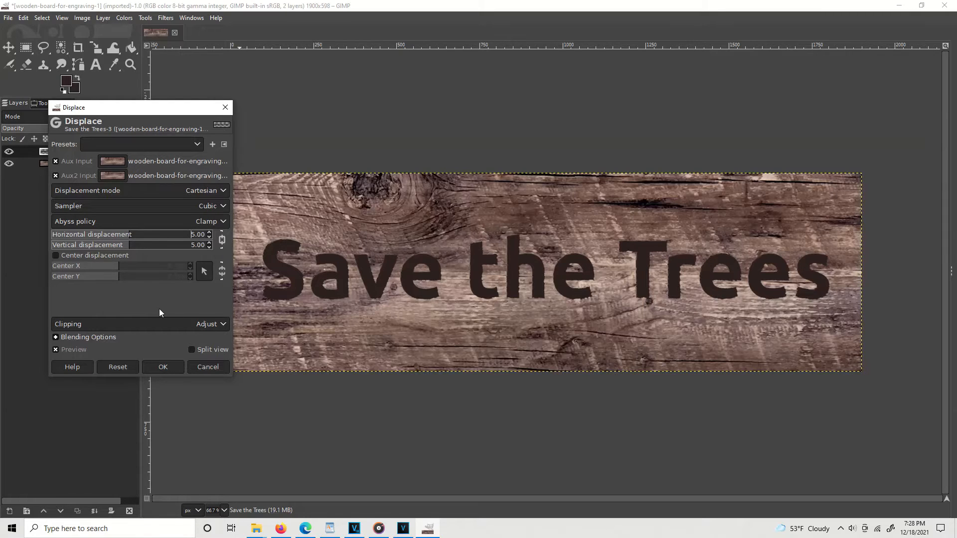
{"action": "mouse_move", "coordinate": [56, 255]}
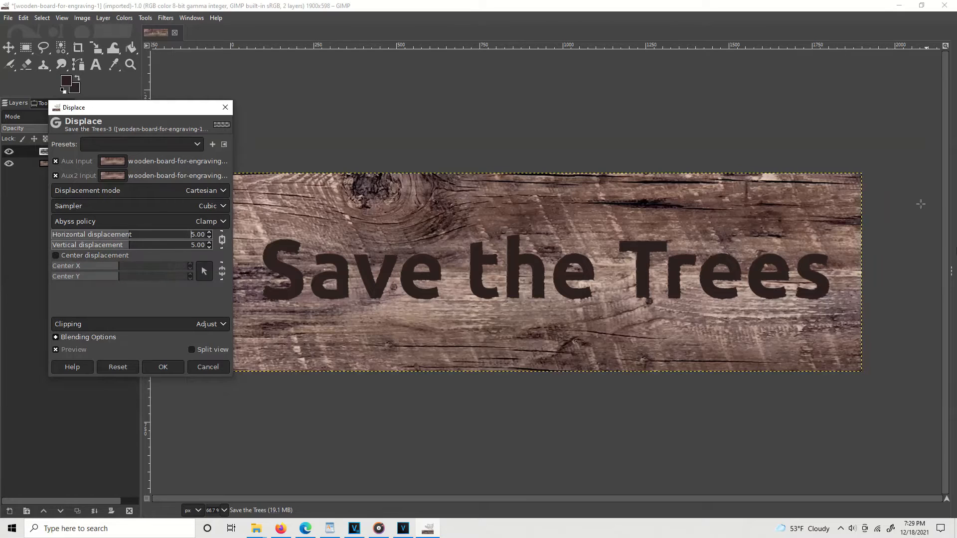
{"action": "left_click", "coordinate": [163, 367]}
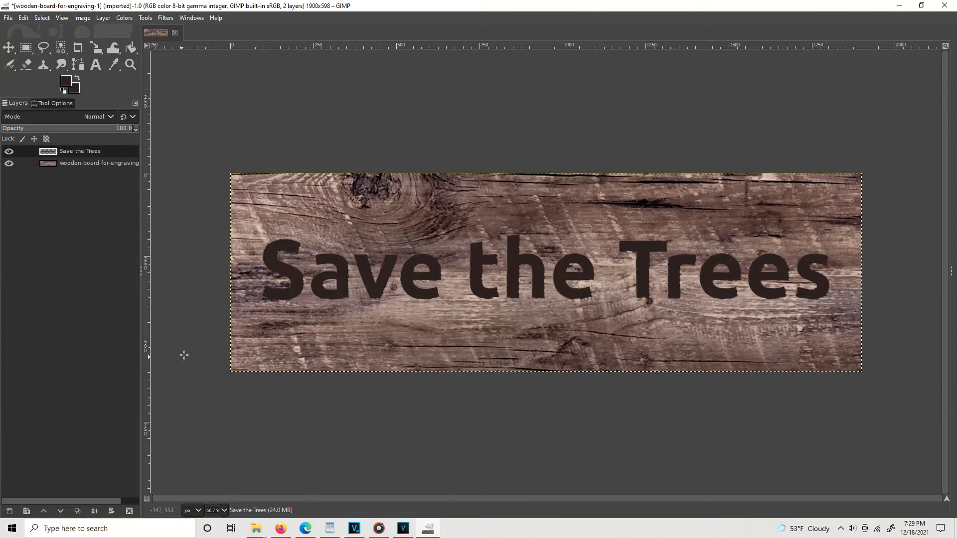
{"action": "mouse_move", "coordinate": [708, 226]}
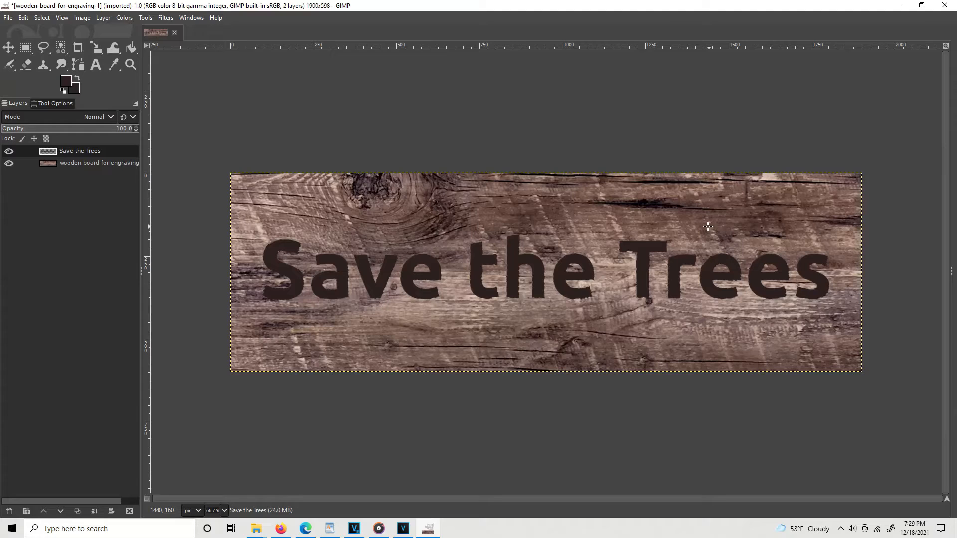
{"action": "mouse_move", "coordinate": [271, 121]}
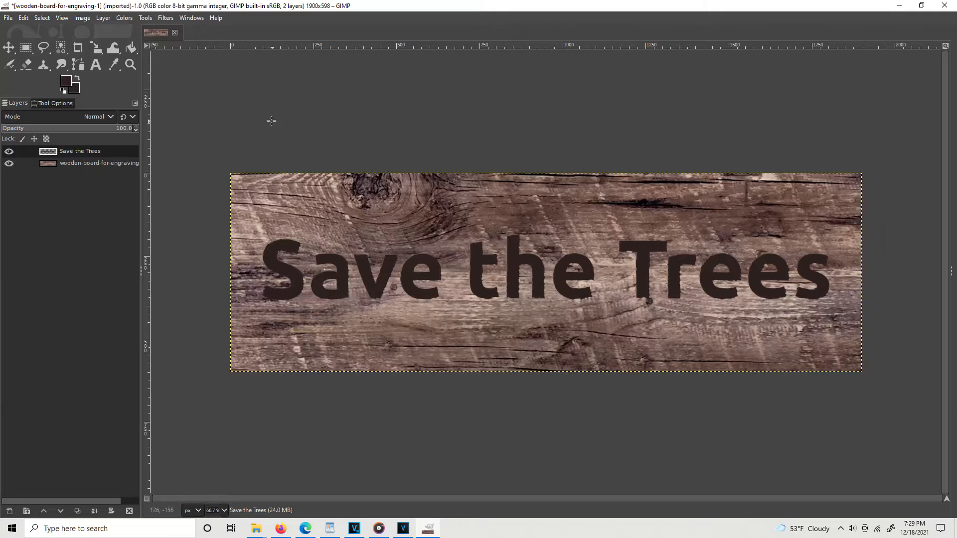
{"action": "mouse_move", "coordinate": [59, 48]}
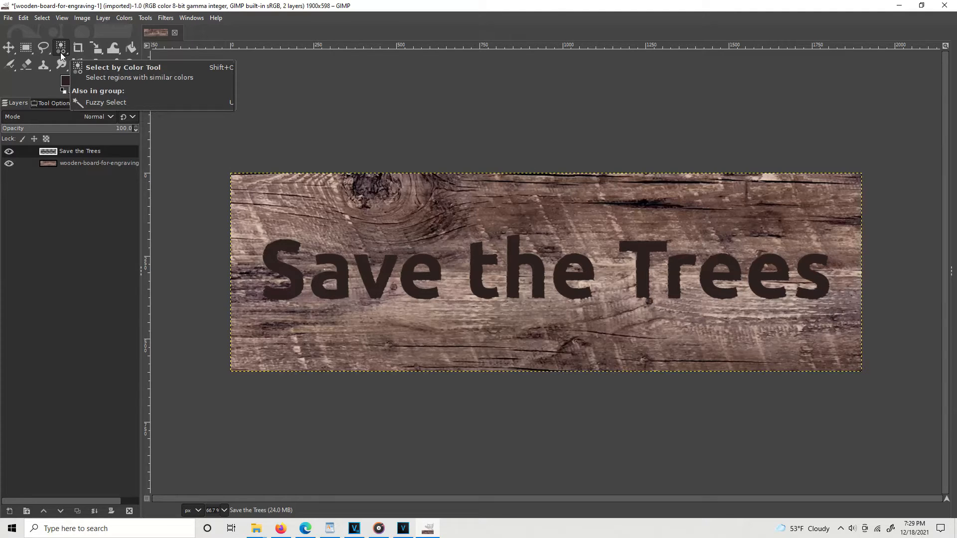
{"action": "mouse_move", "coordinate": [88, 62]}
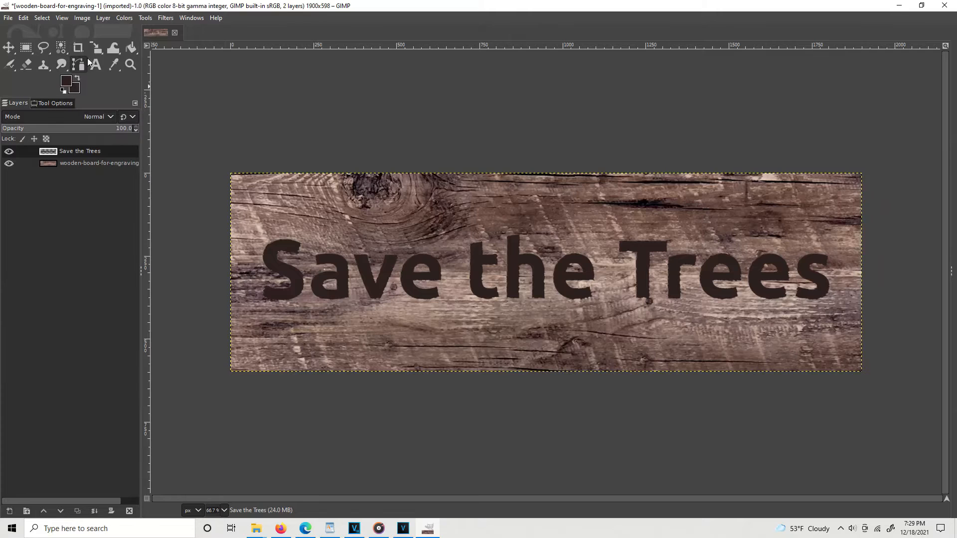
{"action": "mouse_move", "coordinate": [61, 47]}
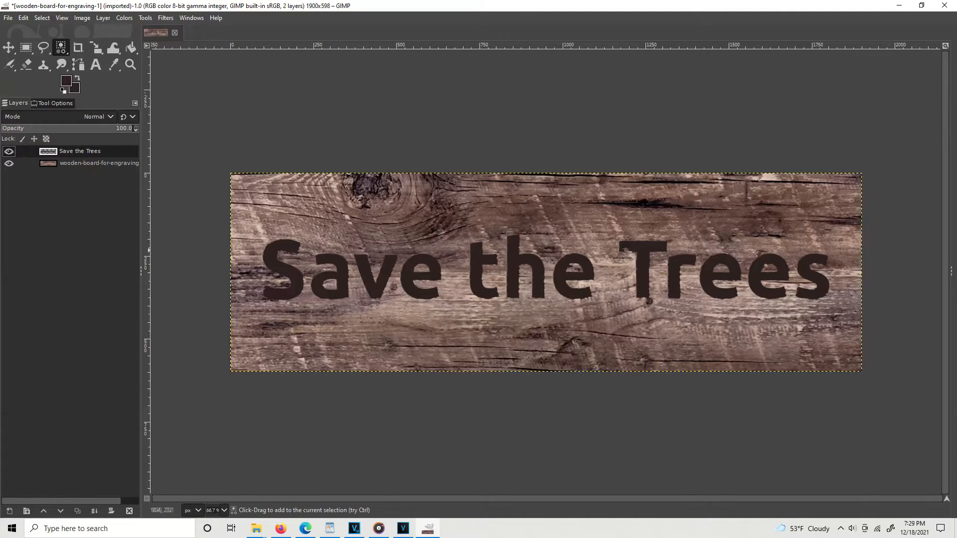
{"action": "mouse_move", "coordinate": [579, 202]}
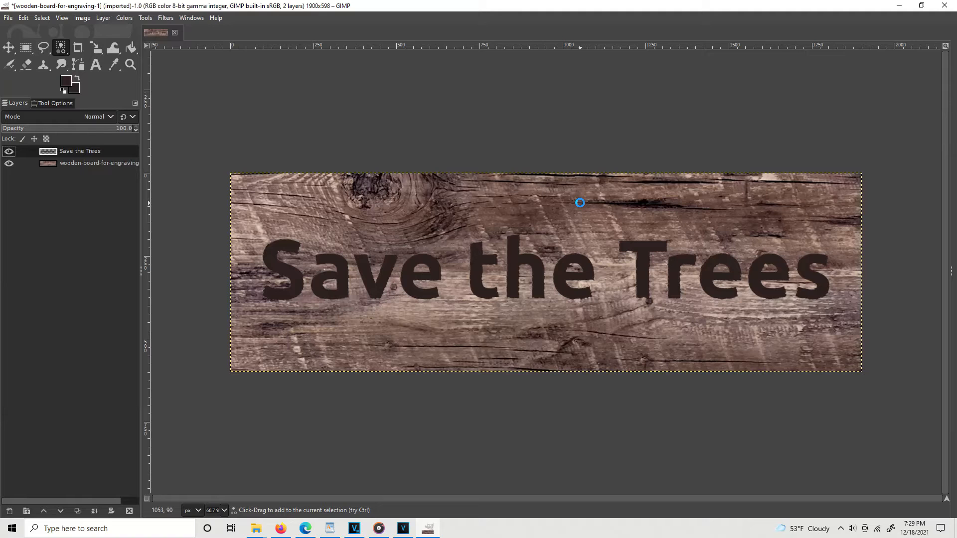
{"action": "mouse_move", "coordinate": [580, 204]}
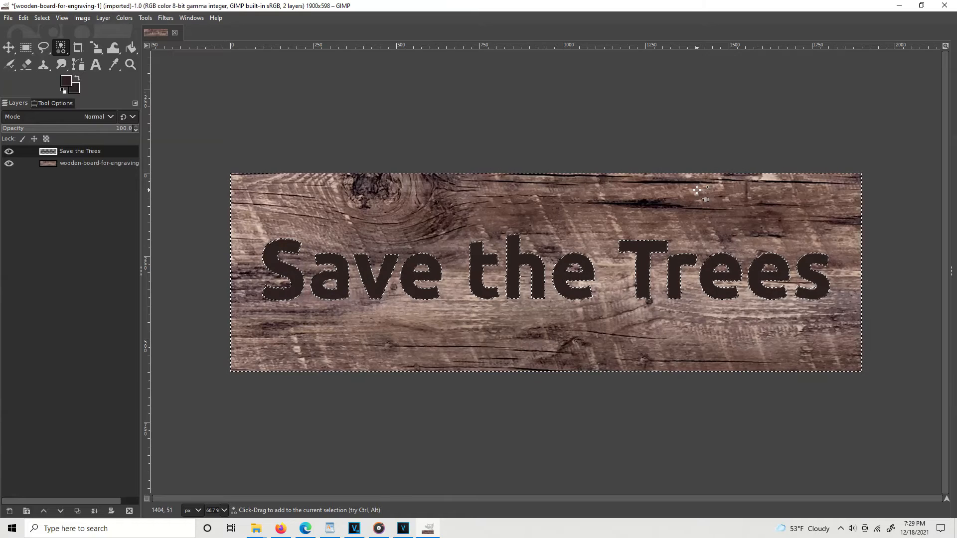
Step: Select all the dark 'Save the Trees' letters by their colour
{"action": "left_click", "coordinate": [98, 162]}
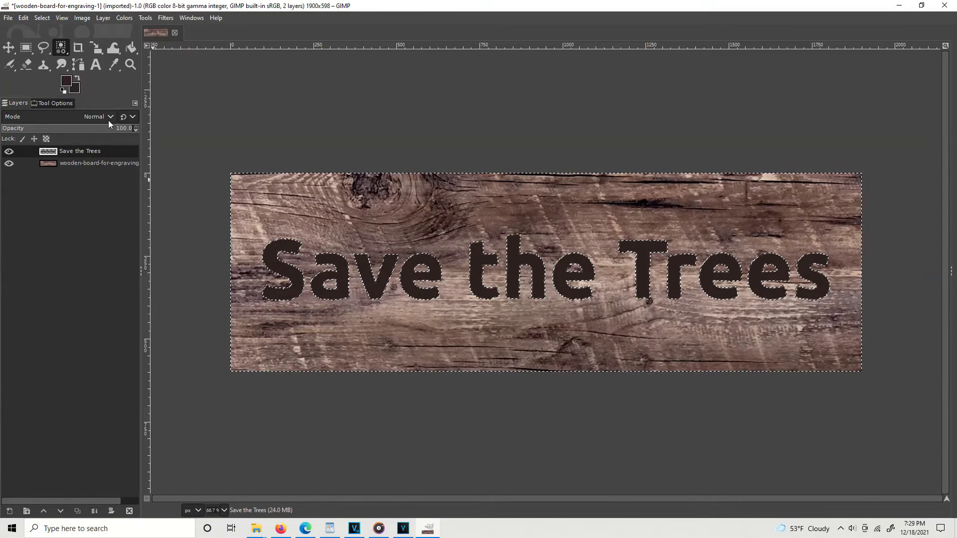
Step: Set the text layer's blend mode to Soft light so the grain shows through
{"action": "left_click", "coordinate": [47, 151]}
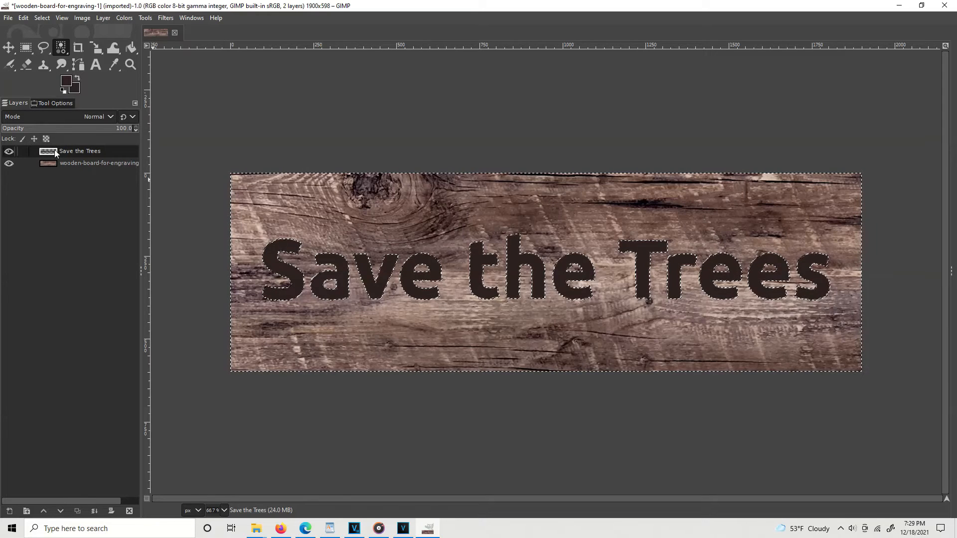
{"action": "left_click", "coordinate": [109, 117]}
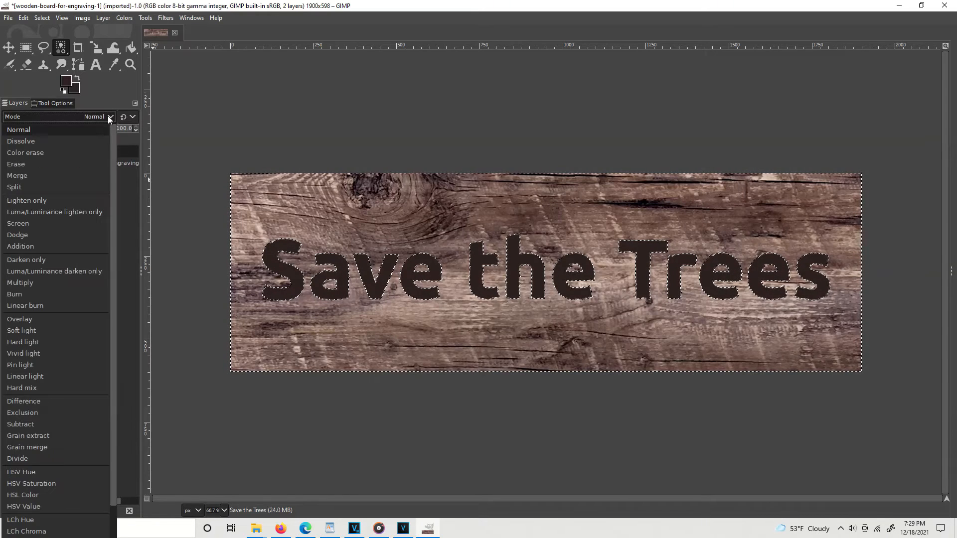
{"action": "mouse_move", "coordinate": [20, 471]}
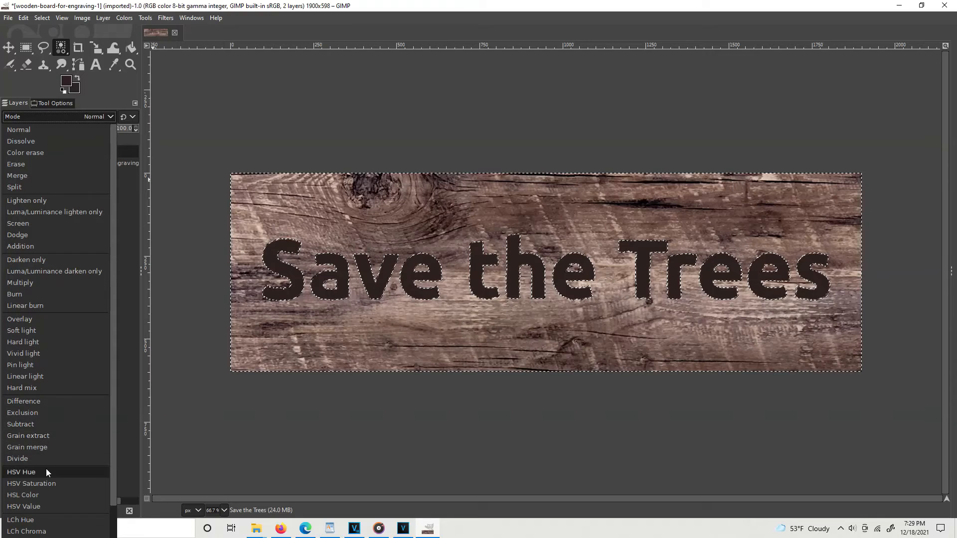
{"action": "scroll", "scroll_direction": "down", "scroll_amount": 3}
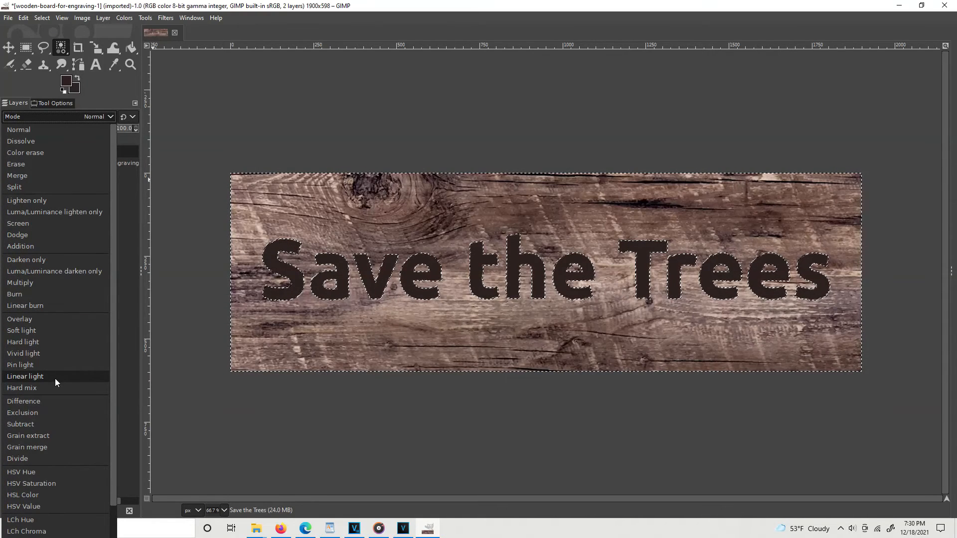
{"action": "left_click", "coordinate": [21, 330]}
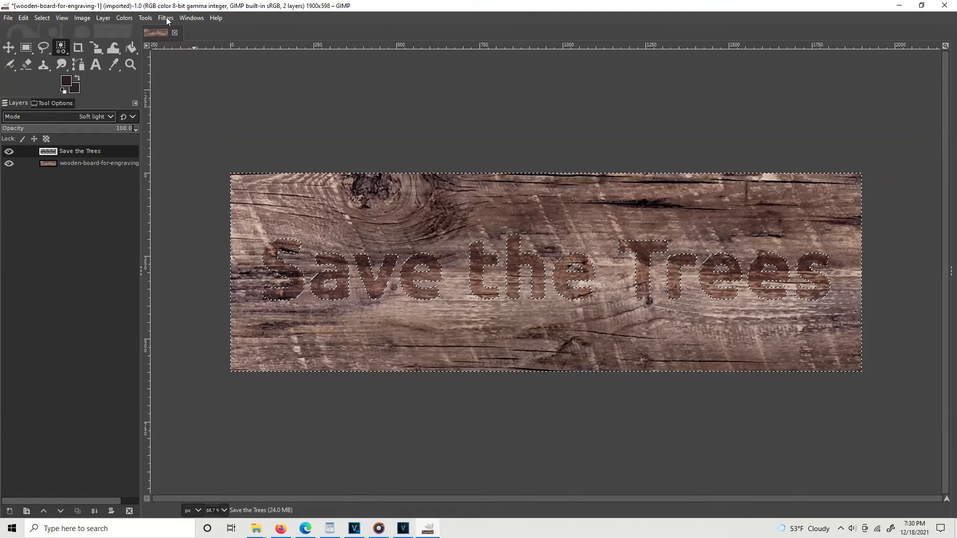
Step: Apply a legacy Drop Shadow with offset 15, blur 15, opacity 100 and no resizing
{"action": "left_click", "coordinate": [165, 16]}
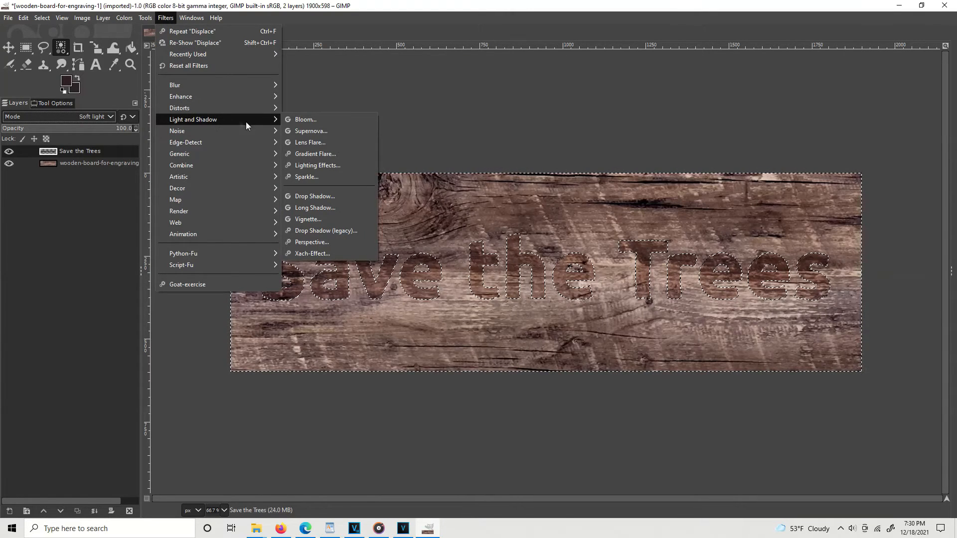
{"action": "mouse_move", "coordinate": [325, 230]}
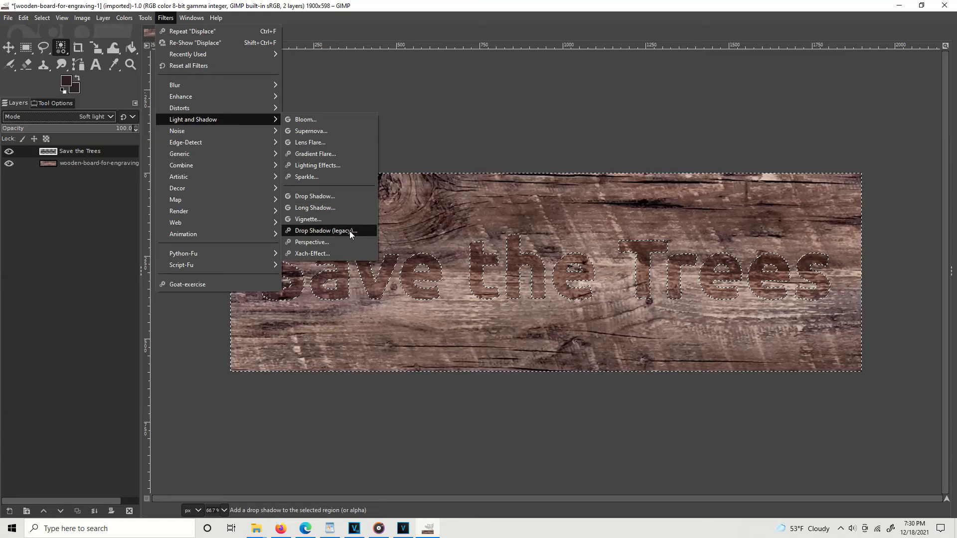
{"action": "left_click", "coordinate": [325, 230]}
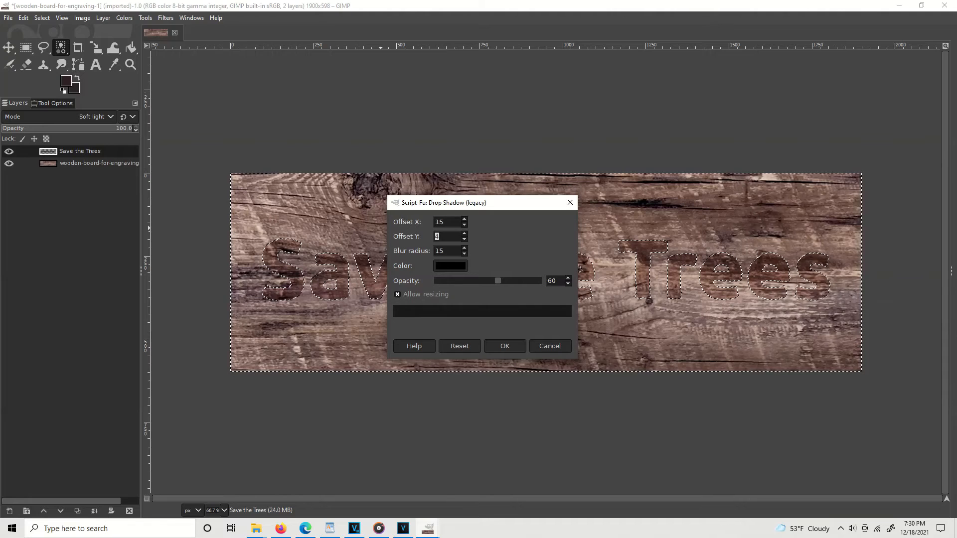
{"action": "type", "text": "15"}
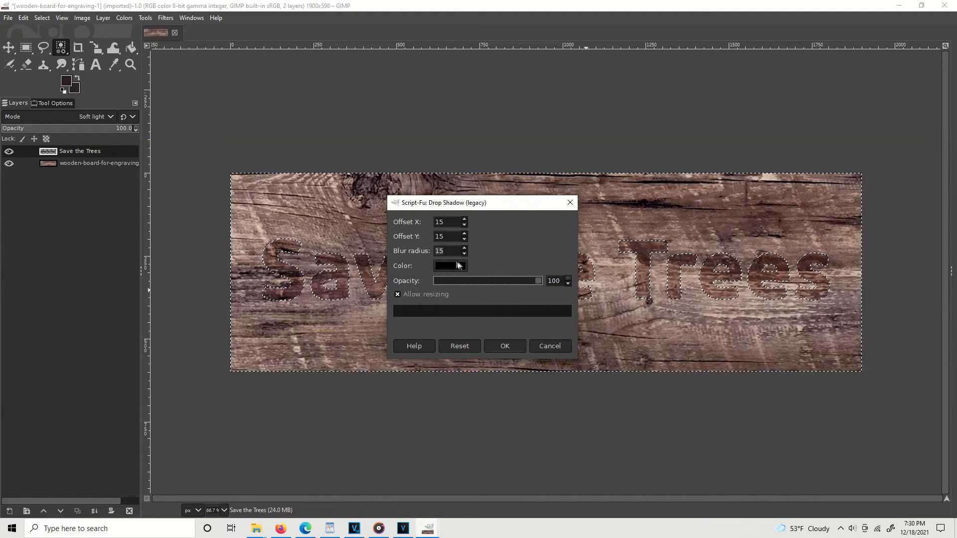
{"action": "left_click", "coordinate": [398, 294]}
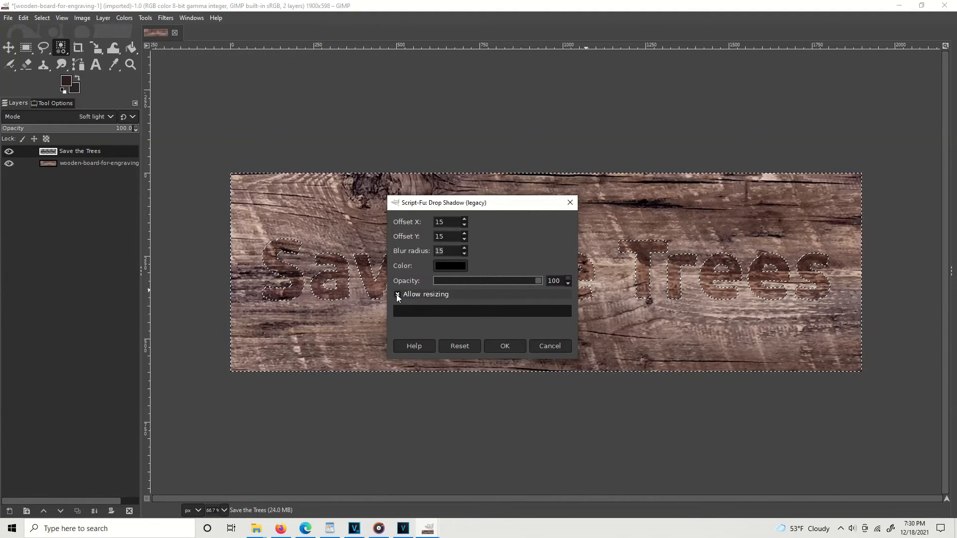
{"action": "left_click", "coordinate": [397, 294]}
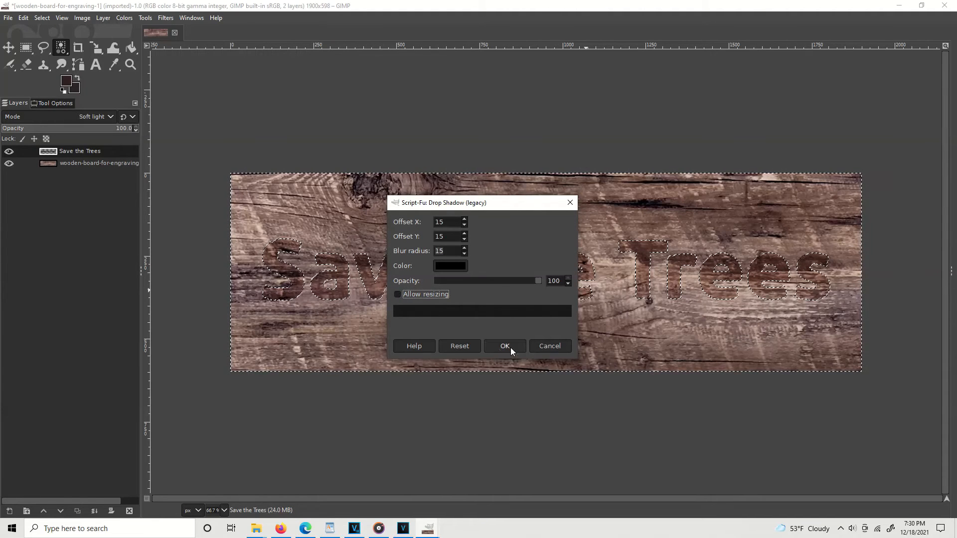
{"action": "left_click", "coordinate": [504, 346]}
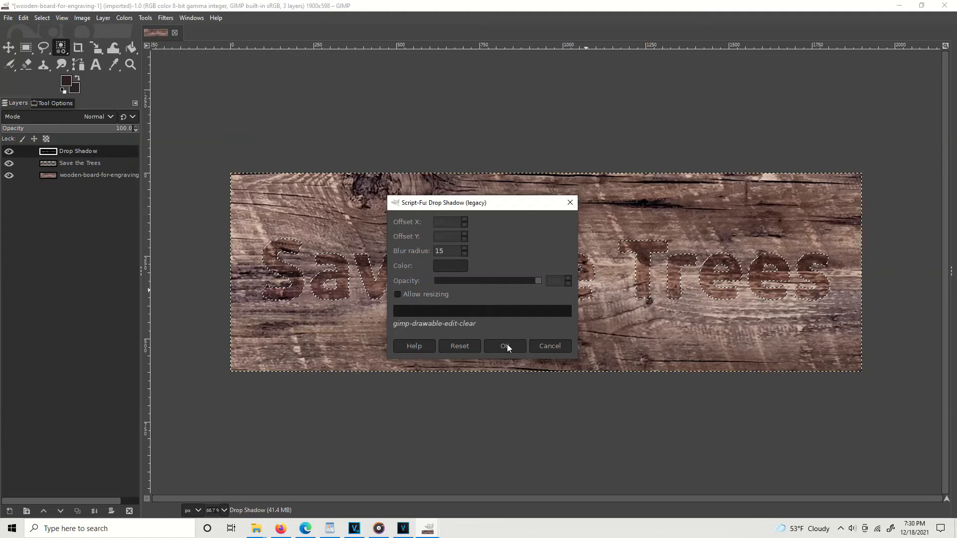
{"action": "left_click", "coordinate": [504, 346]}
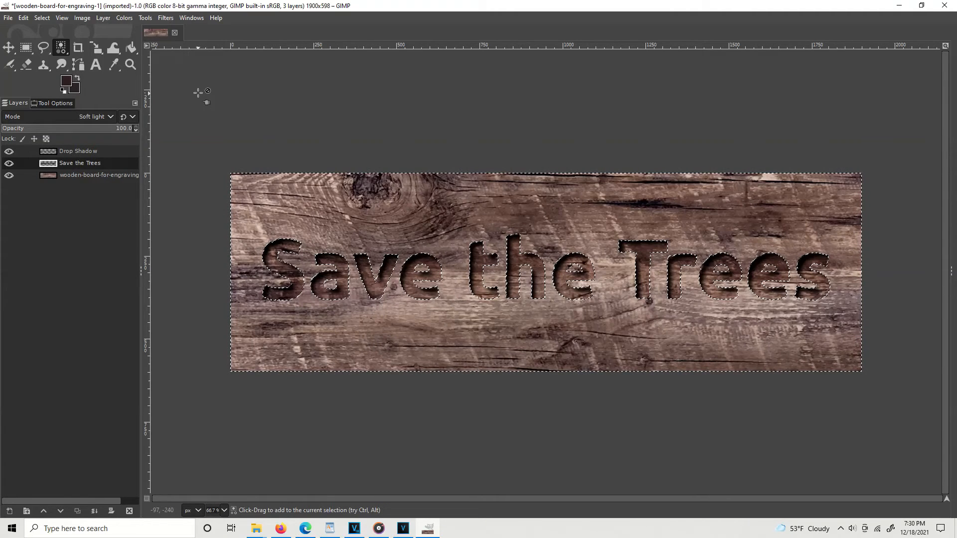
Step: Apply a second legacy Drop Shadow with zero offset and a 30 px blur radius
{"action": "left_click", "coordinate": [165, 17]}
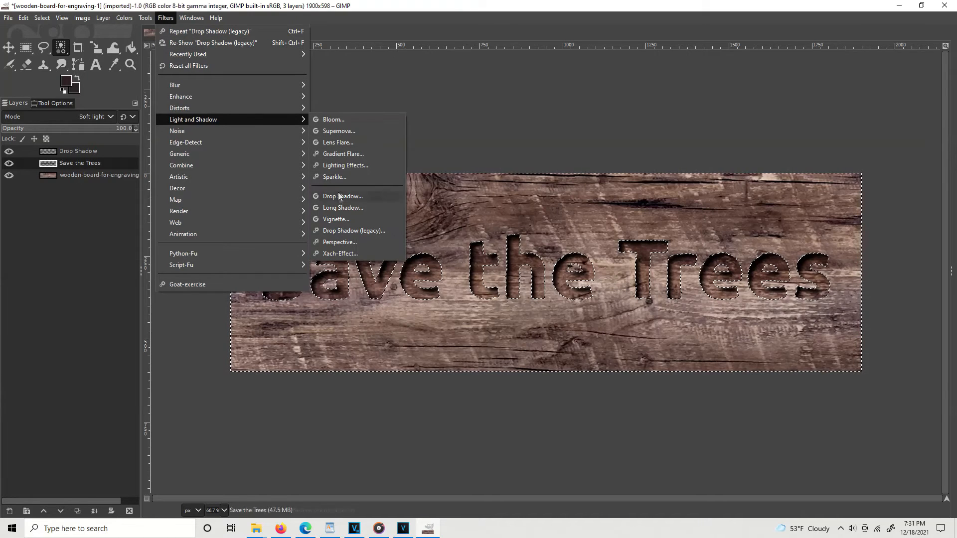
{"action": "left_click", "coordinate": [353, 230]}
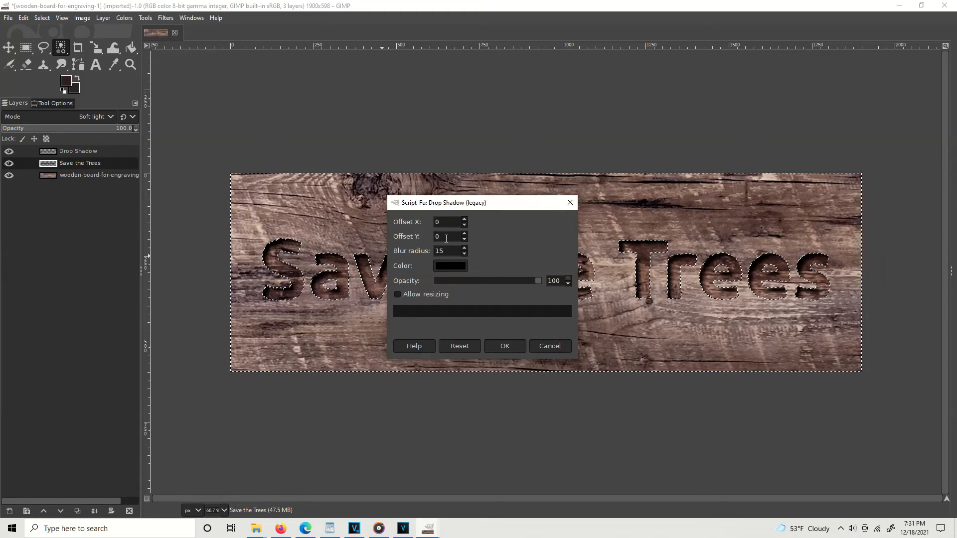
{"action": "left_click", "coordinate": [449, 236]}
{"action": "type", "text": "2"}
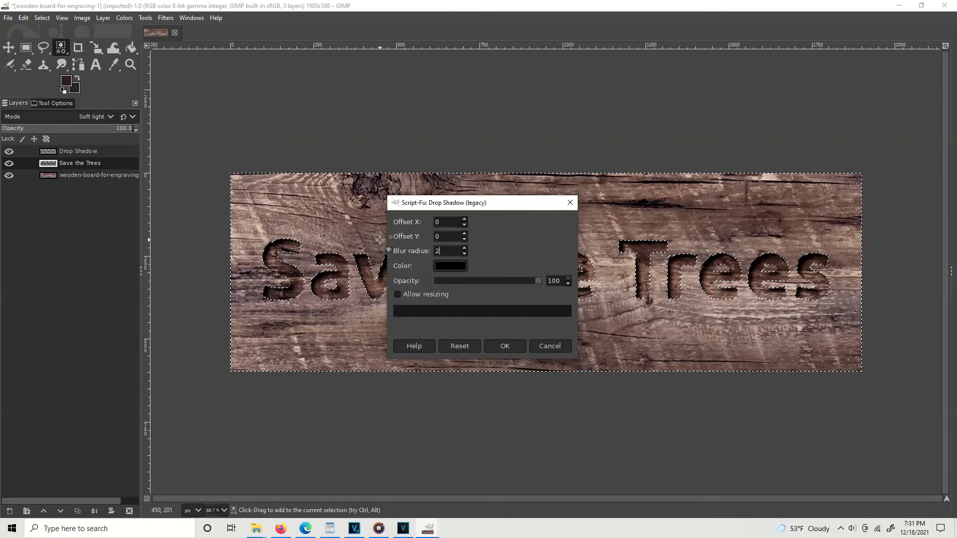
{"action": "type", "text": "30"}
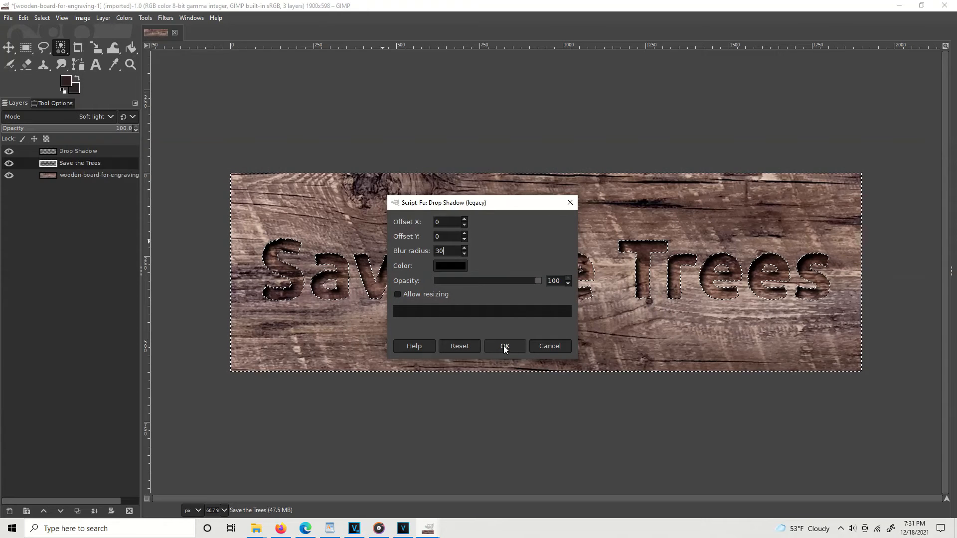
{"action": "left_click", "coordinate": [505, 345]}
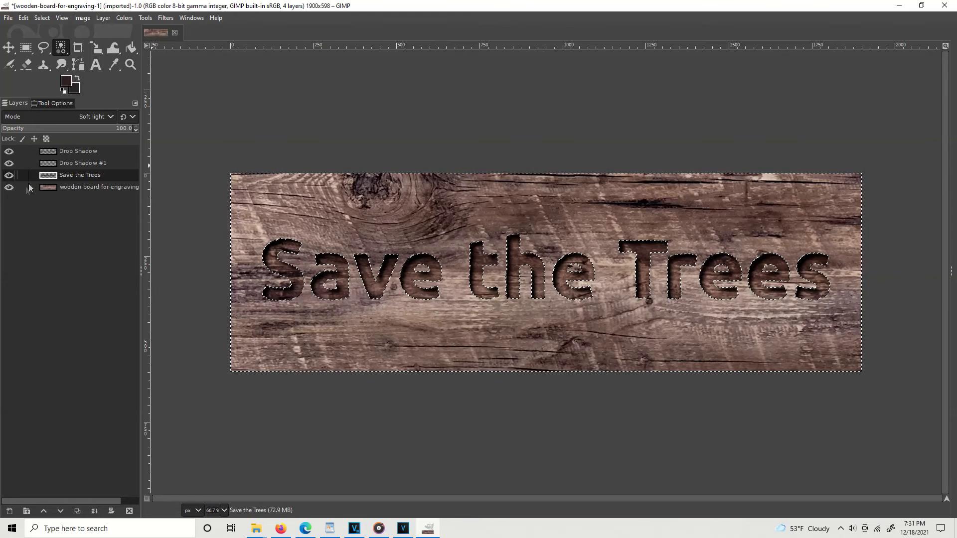
{"action": "left_click", "coordinate": [9, 176]}
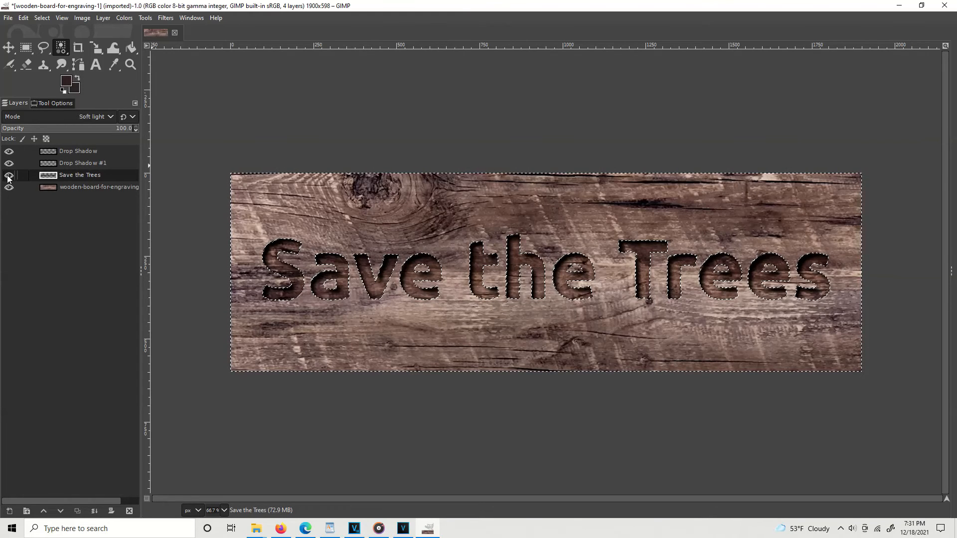
{"action": "left_click", "coordinate": [9, 176]}
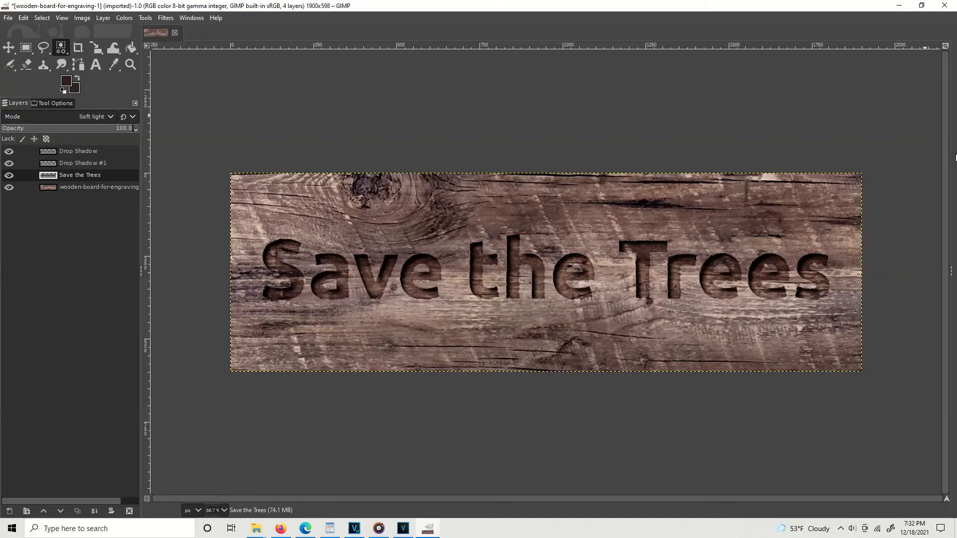
{"action": "mouse_move", "coordinate": [486, 261]}
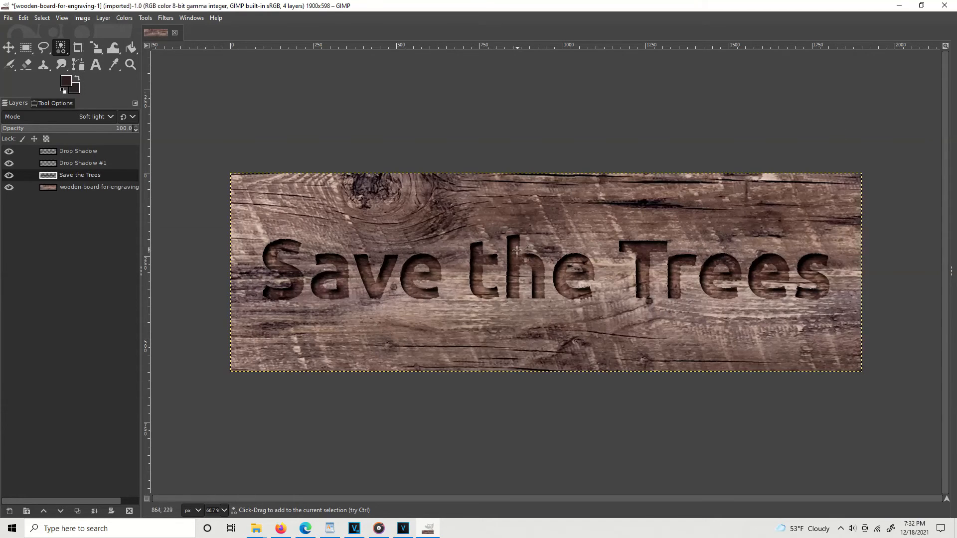
{"action": "mouse_move", "coordinate": [531, 128]}
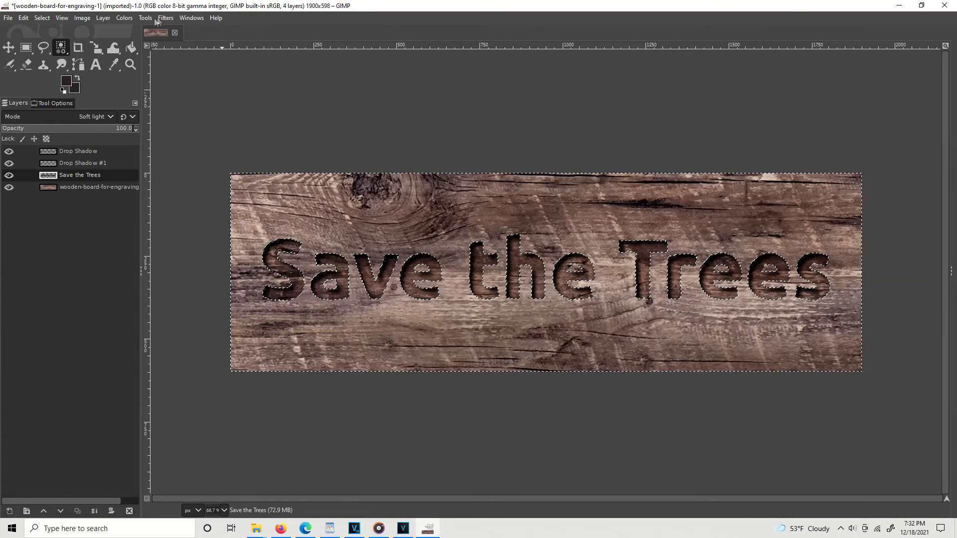
Step: Apply a third legacy Drop Shadow offset -3 px up and left with a 10 px blur
{"action": "left_click", "coordinate": [165, 17]}
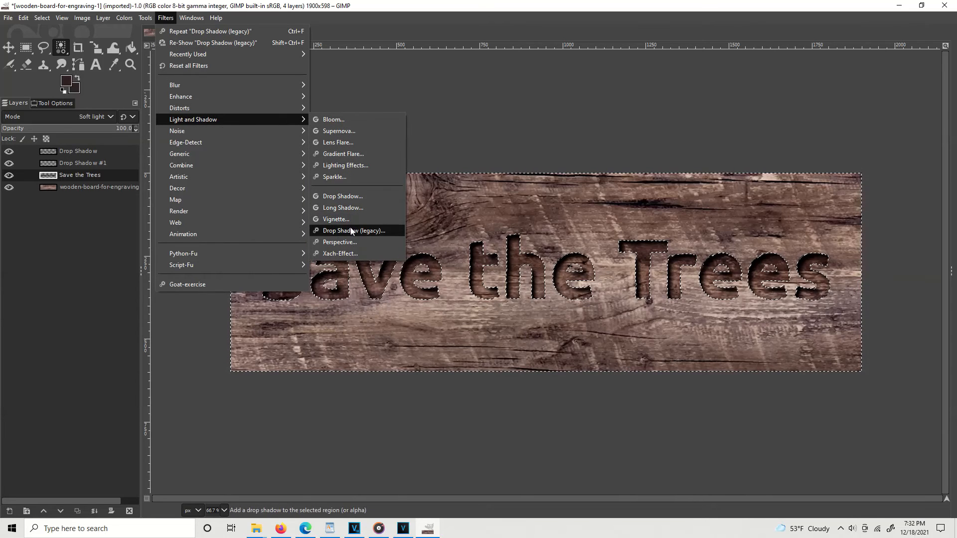
{"action": "left_click", "coordinate": [352, 230]}
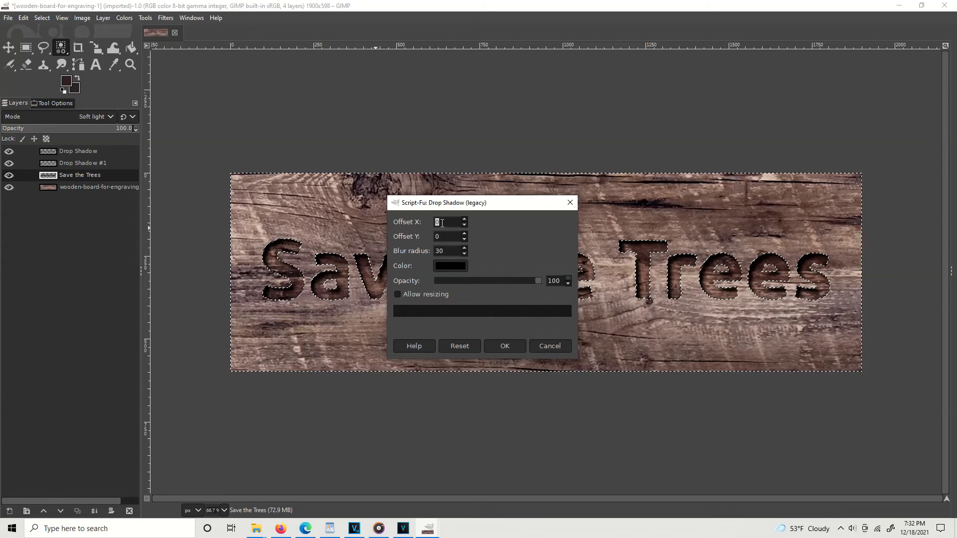
{"action": "type", "text": "-4"}
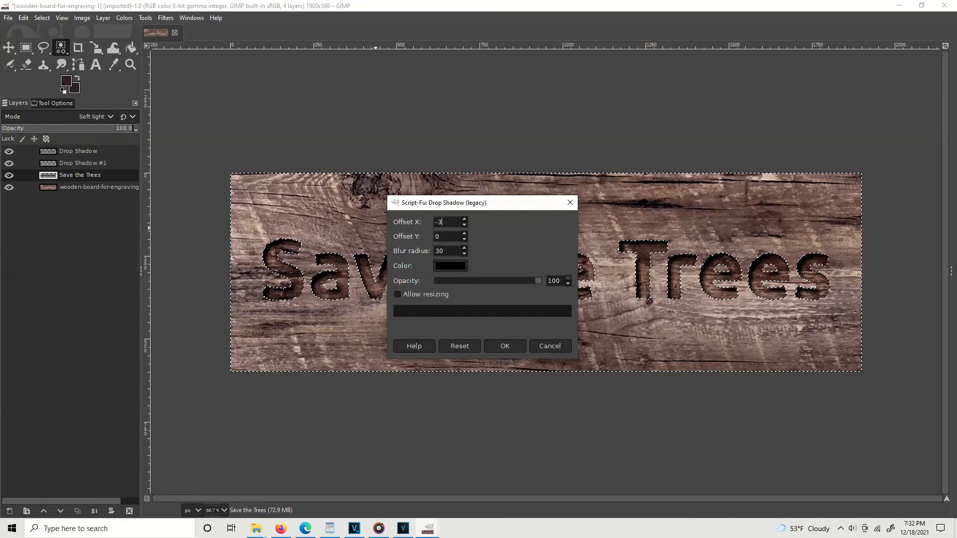
{"action": "left_click", "coordinate": [447, 236]}
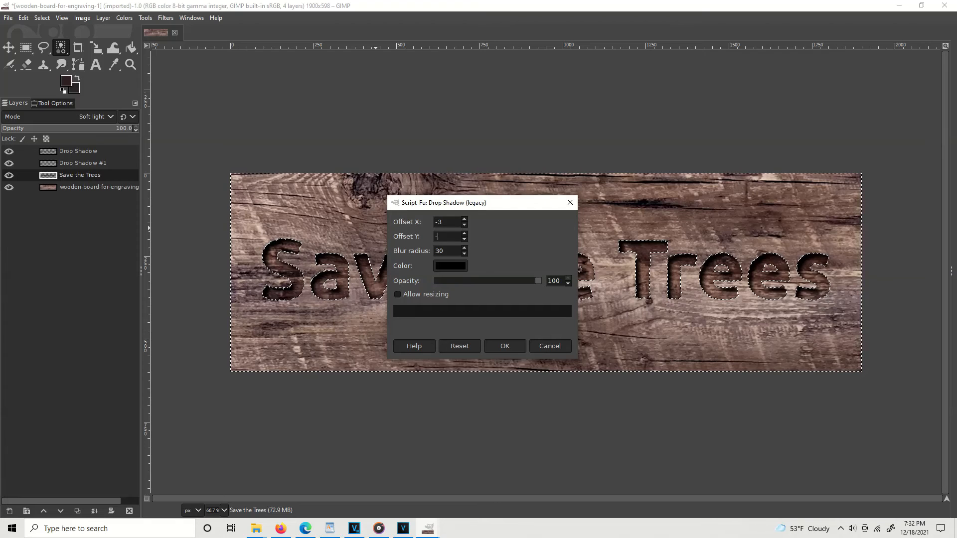
{"action": "type", "text": "-3"}
{"action": "left_click", "coordinate": [450, 250]}
{"action": "type", "text": "10"}
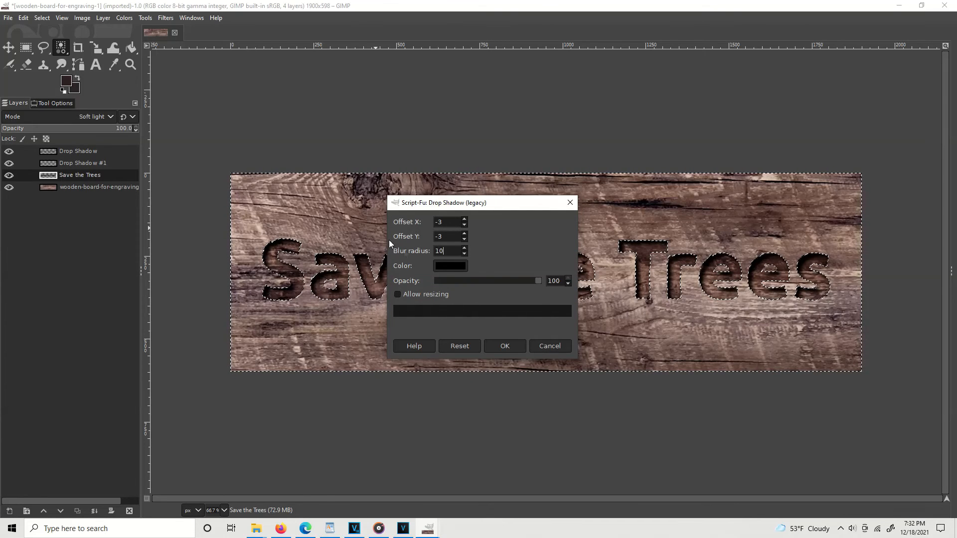
{"action": "left_click", "coordinate": [505, 346]}
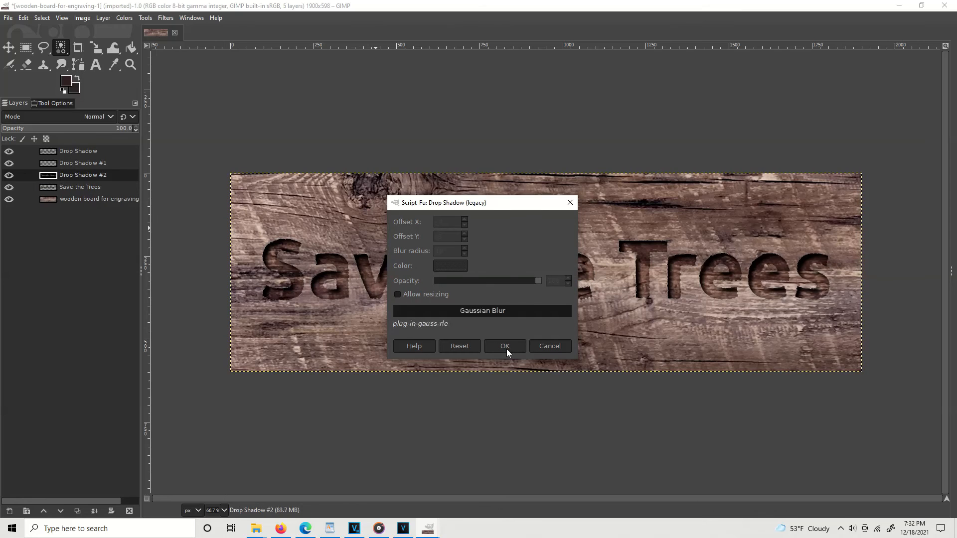
{"action": "left_click", "coordinate": [504, 346]}
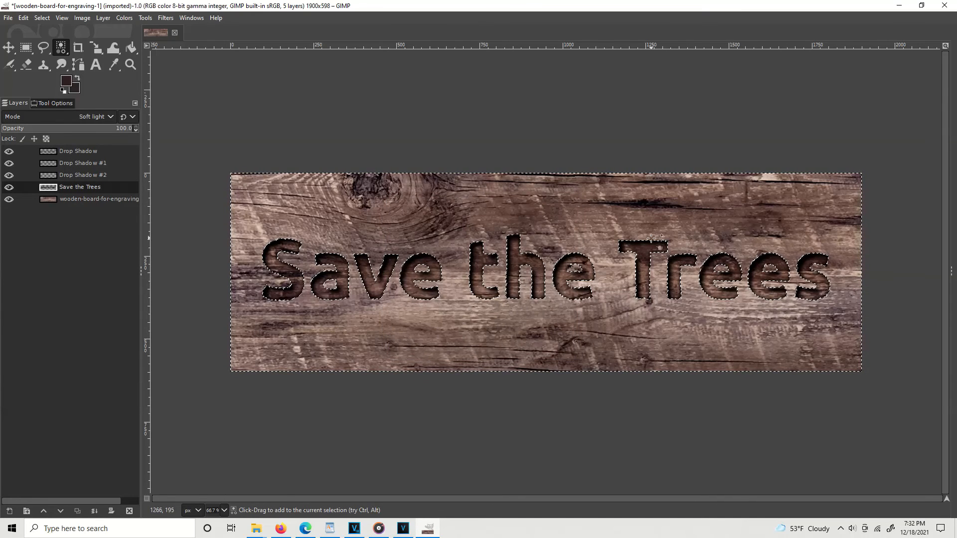